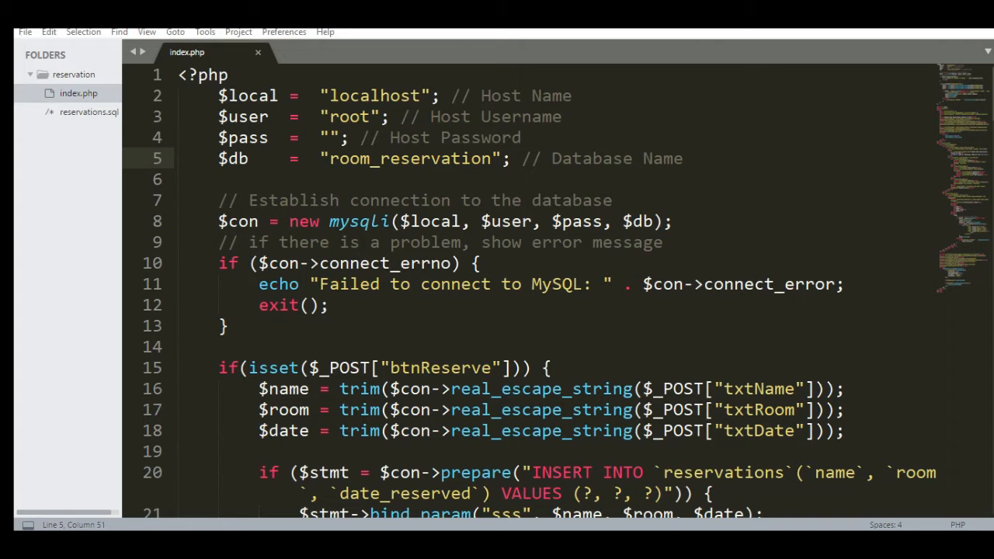
Open the reservations.sql dump from the sidebar and scroll through its table definitions
scroll(down, 3)
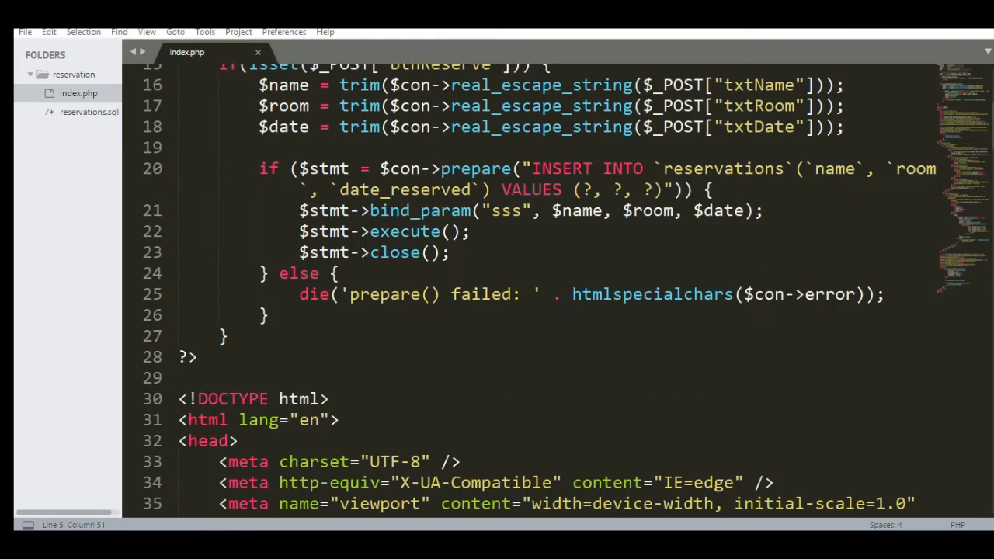
scroll(up, 3)
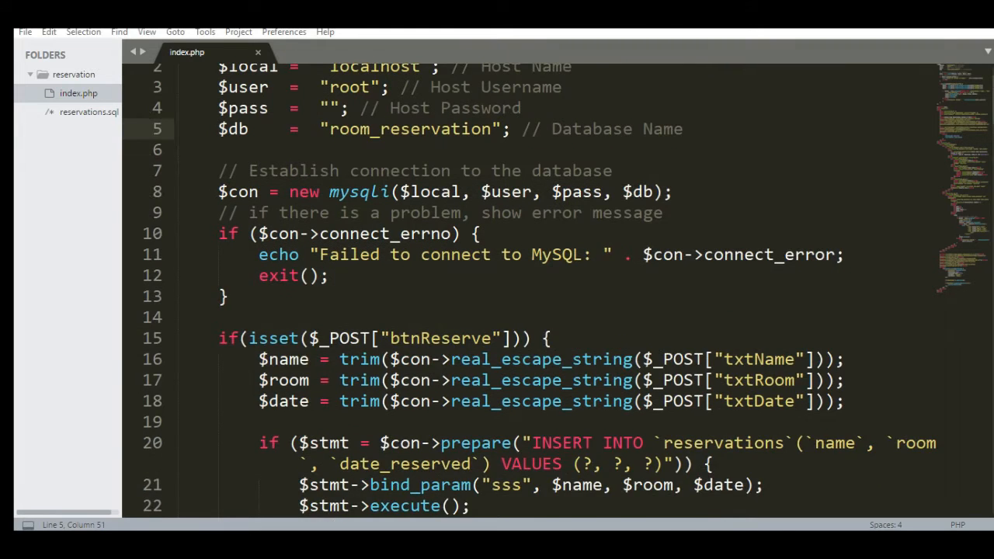
scroll(up, 3)
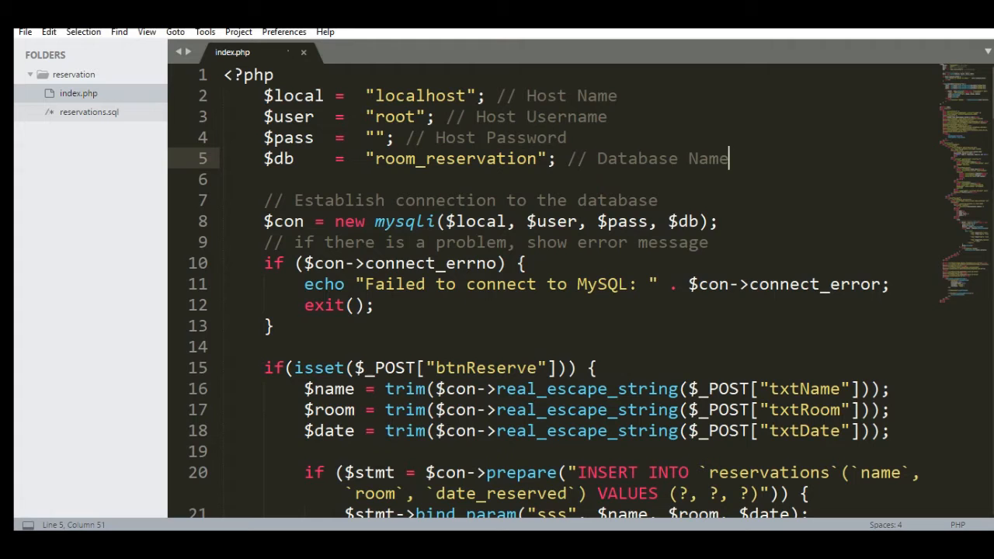
click(88, 112)
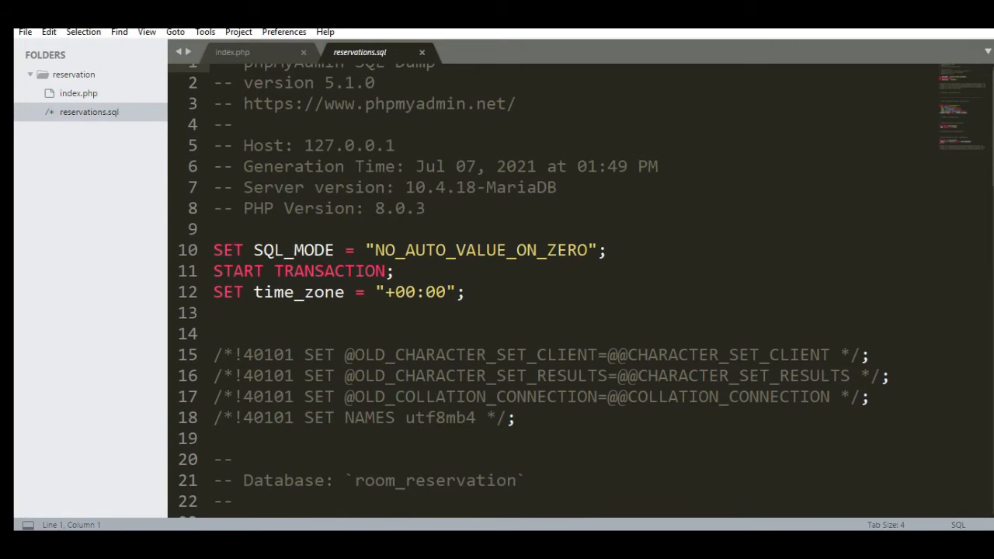
scroll(down, 3)
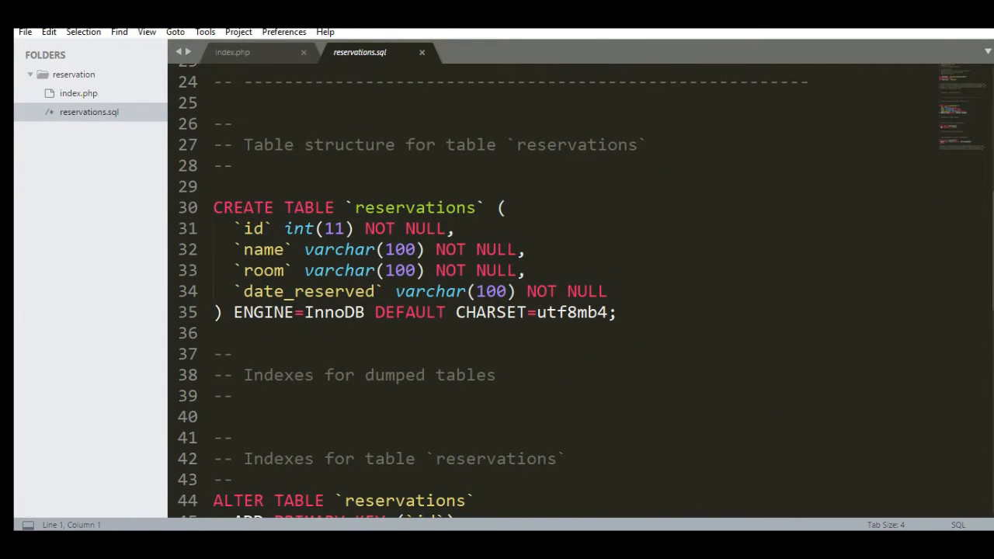
scroll(down, 3)
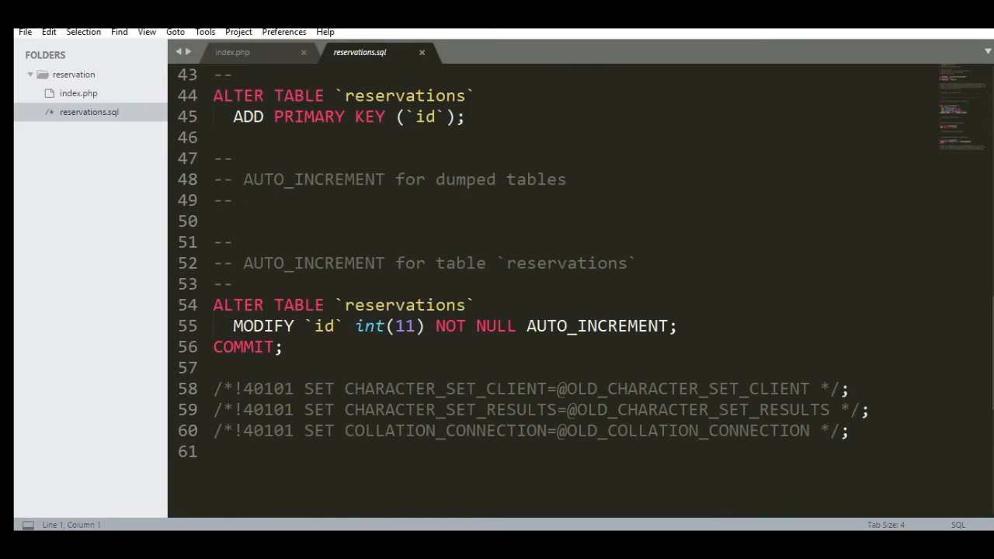
scroll(up, 3)
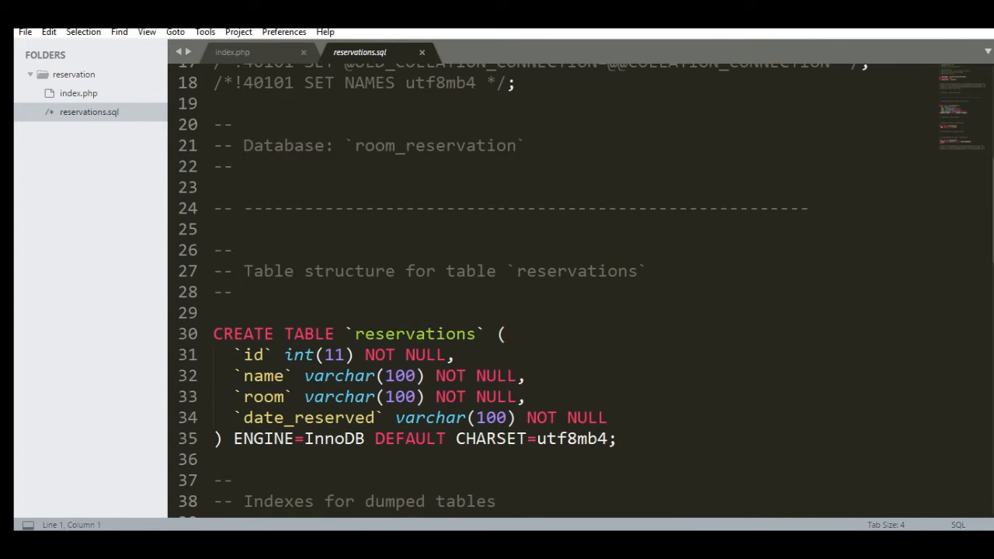
scroll(up, 3)
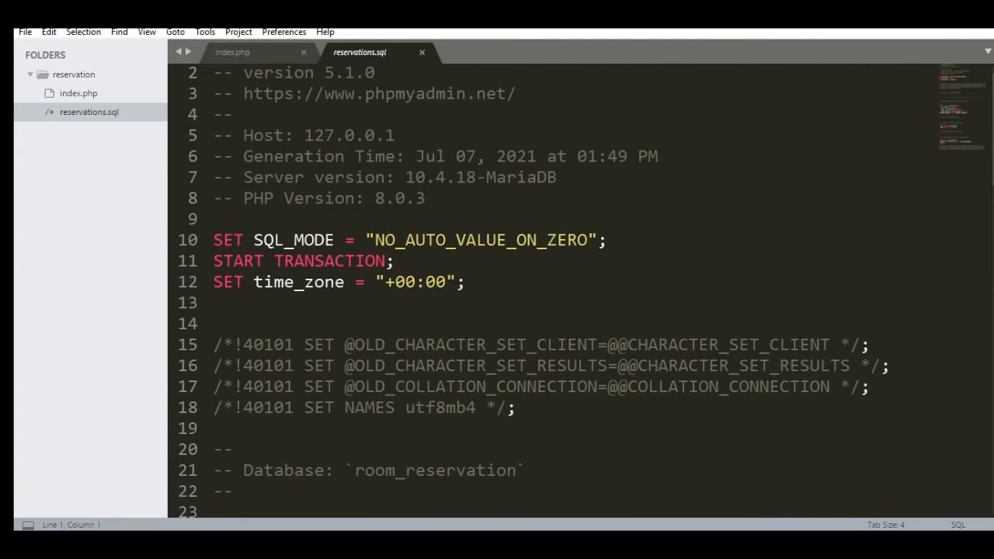
scroll(down, 3)
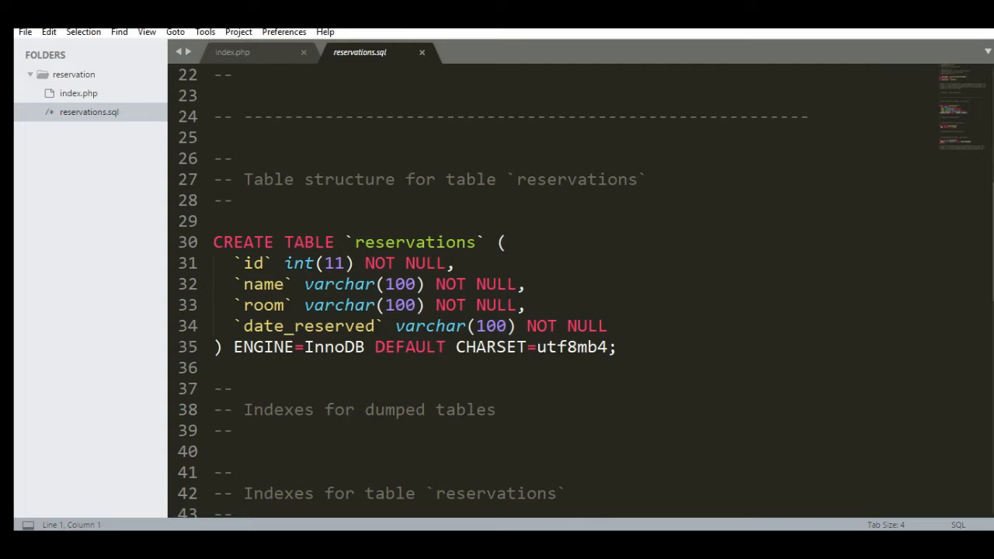
Select the database name room_reservation in the dump, then return to index.php
scroll(down, 3)
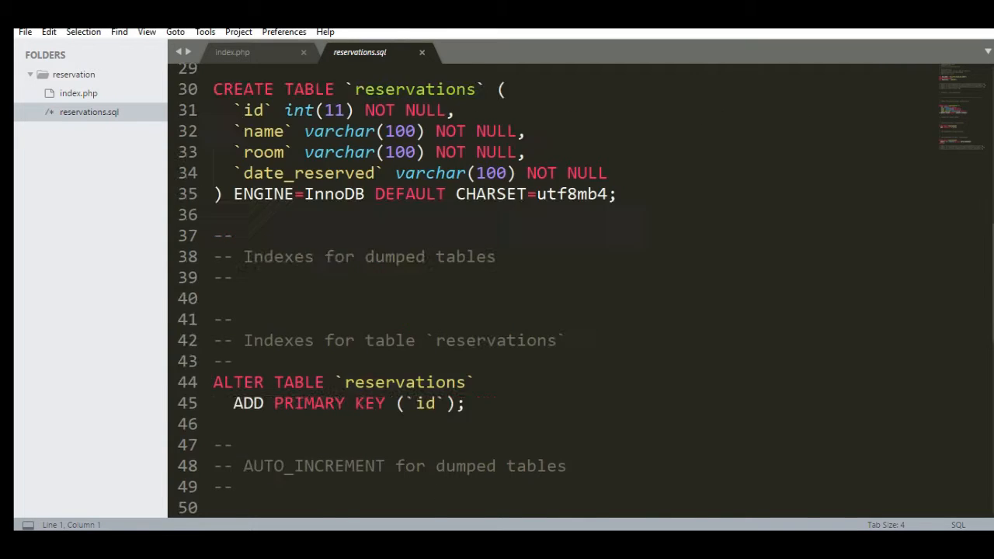
scroll(up, 3)
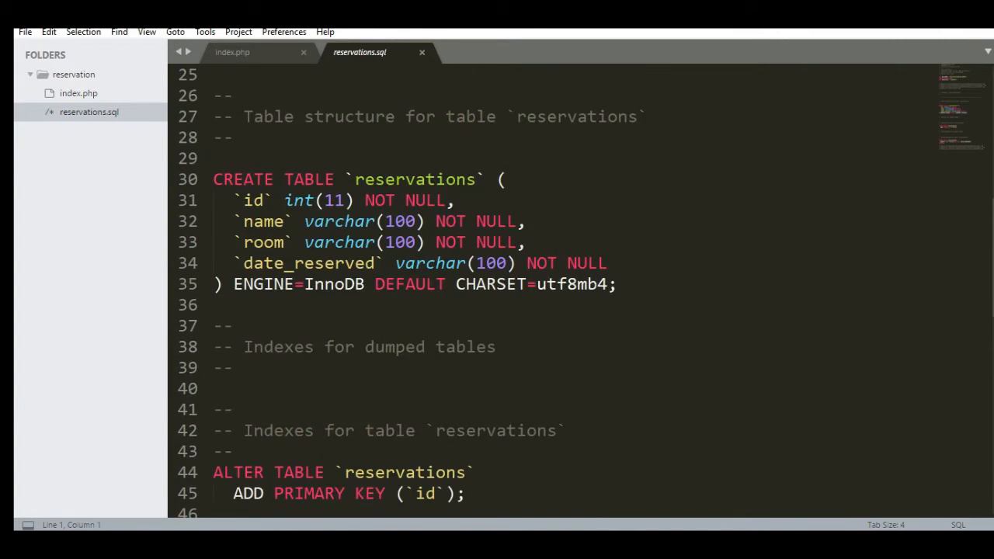
scroll(up, 3)
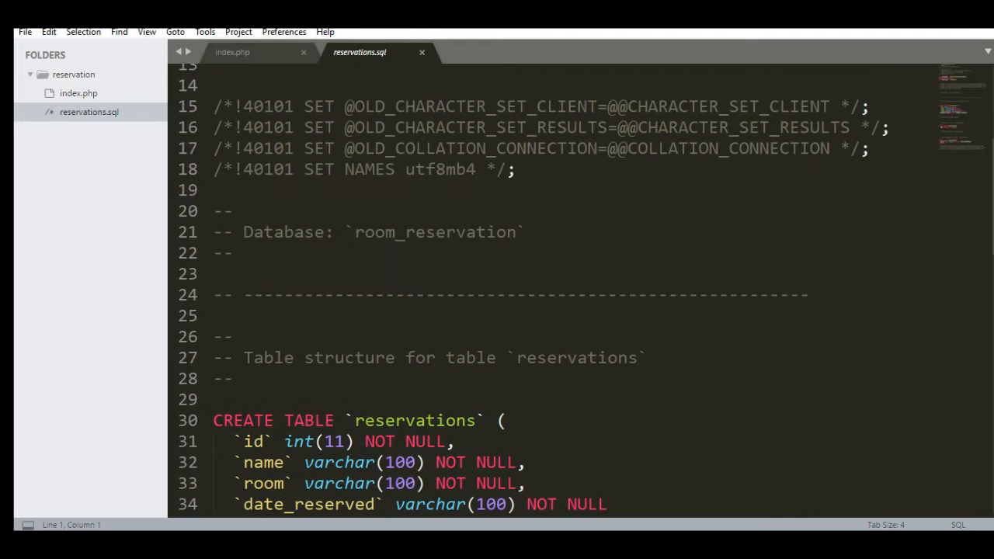
double_click(410, 242)
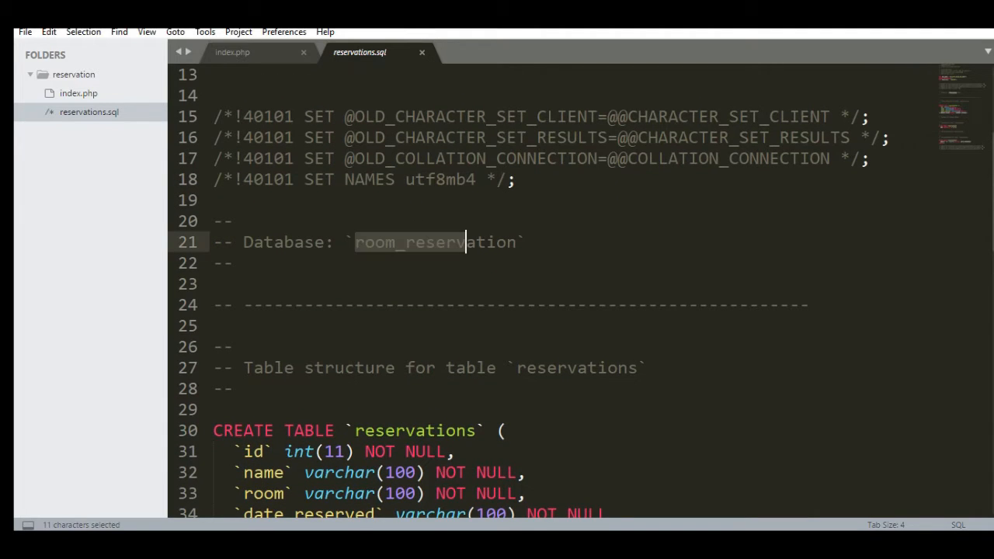
drag(466, 242, 505, 243)
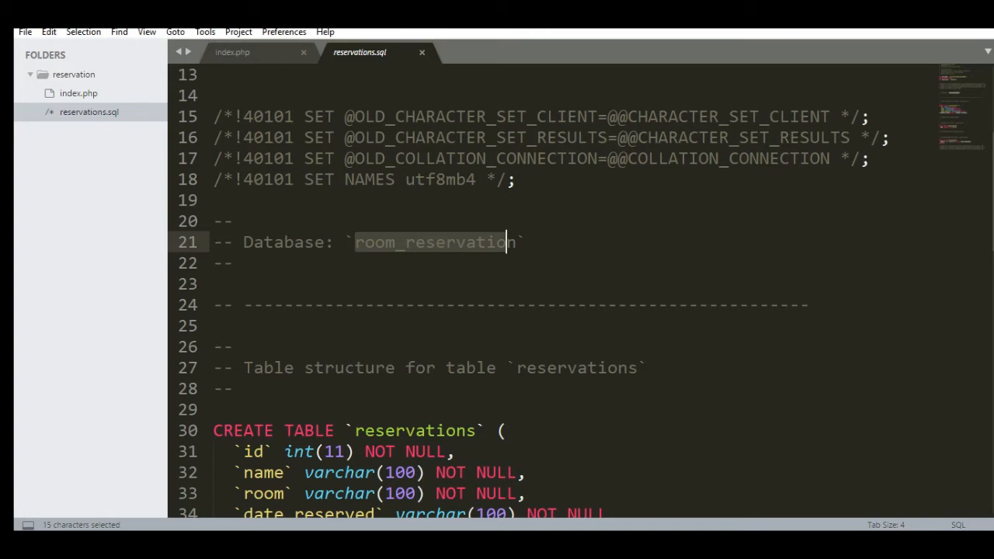
click(233, 53)
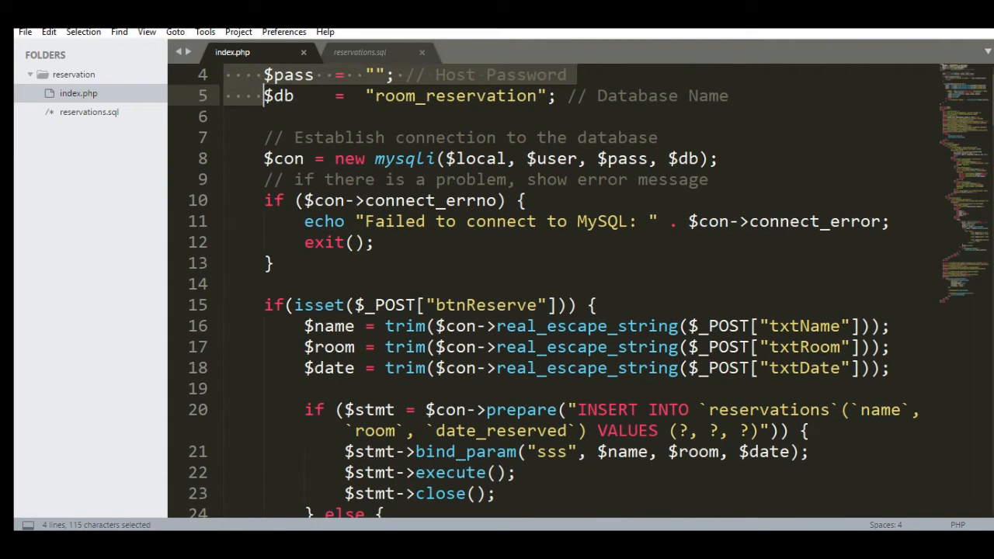
scroll(down, 3)
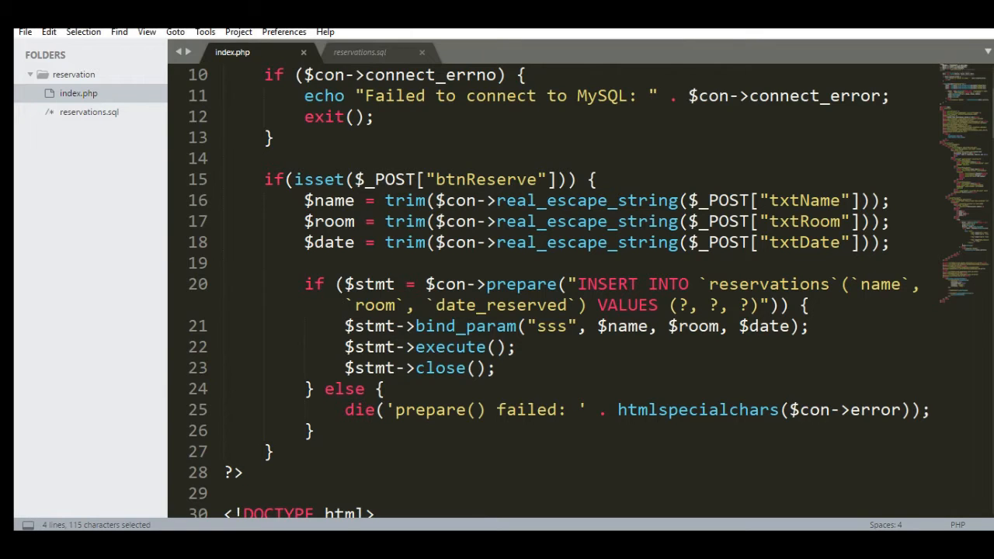
scroll(down, 3)
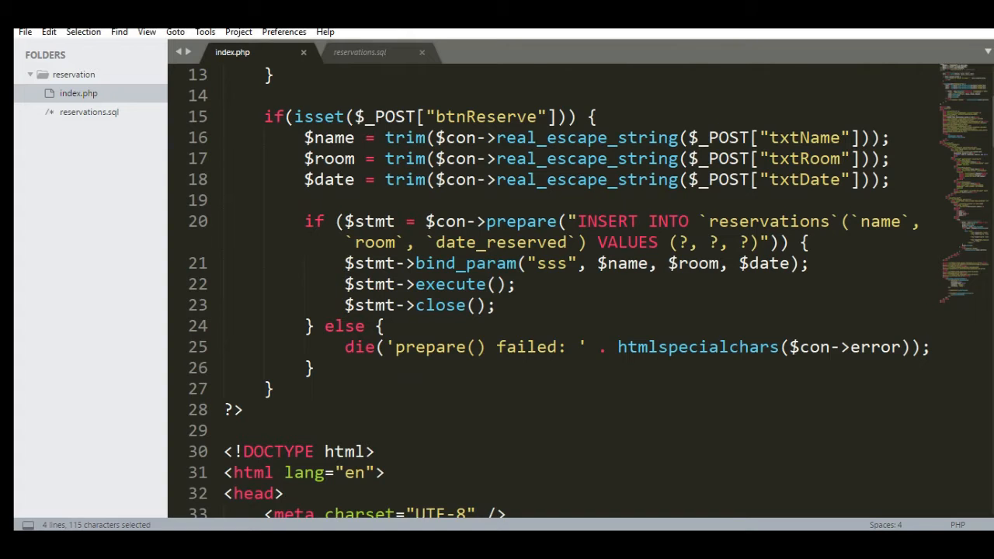
scroll(down, 3)
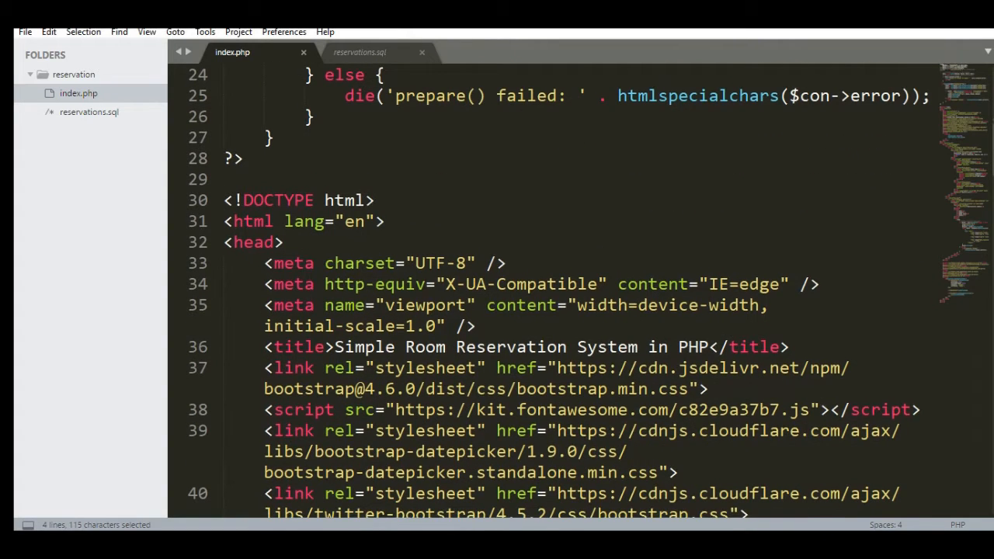
scroll(down, 3)
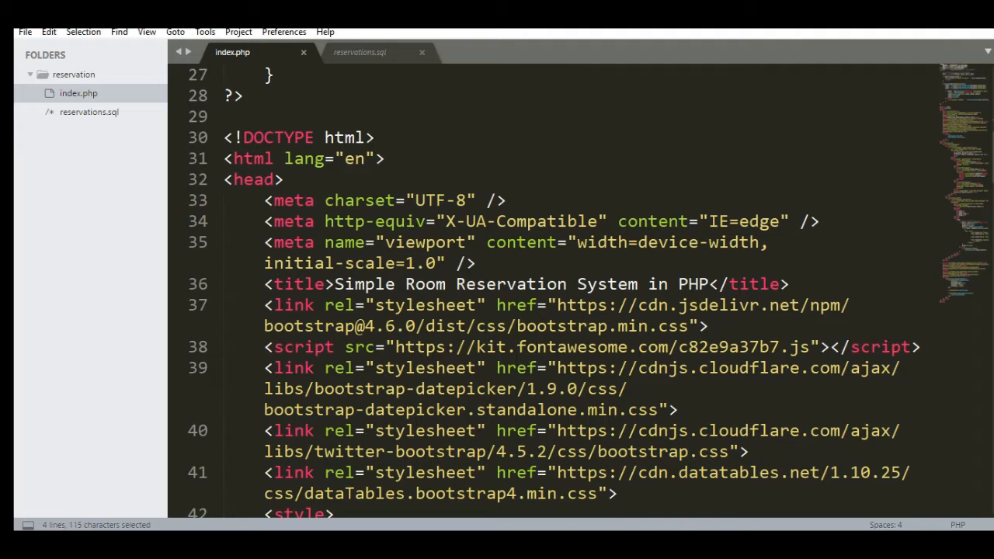
scroll(down, 3)
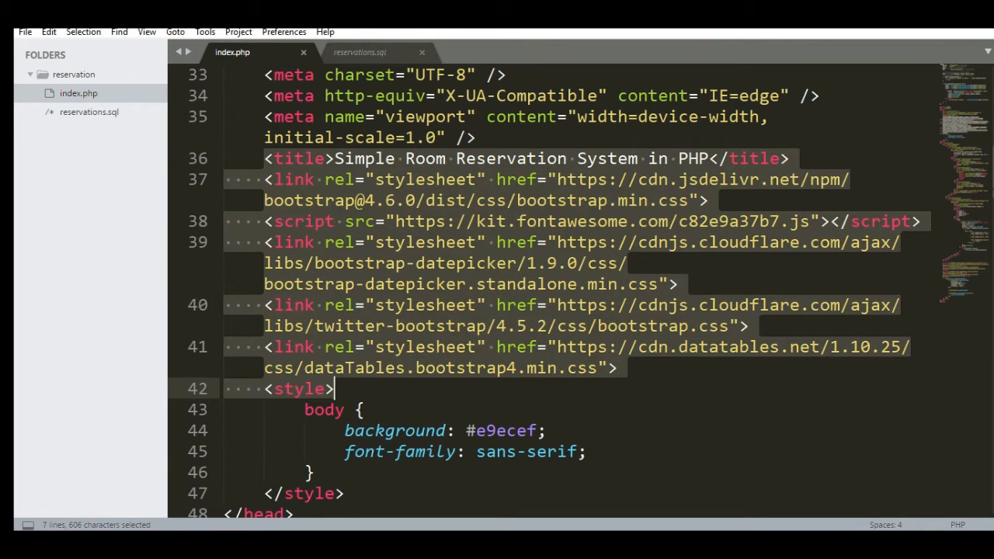
scroll(down, 3)
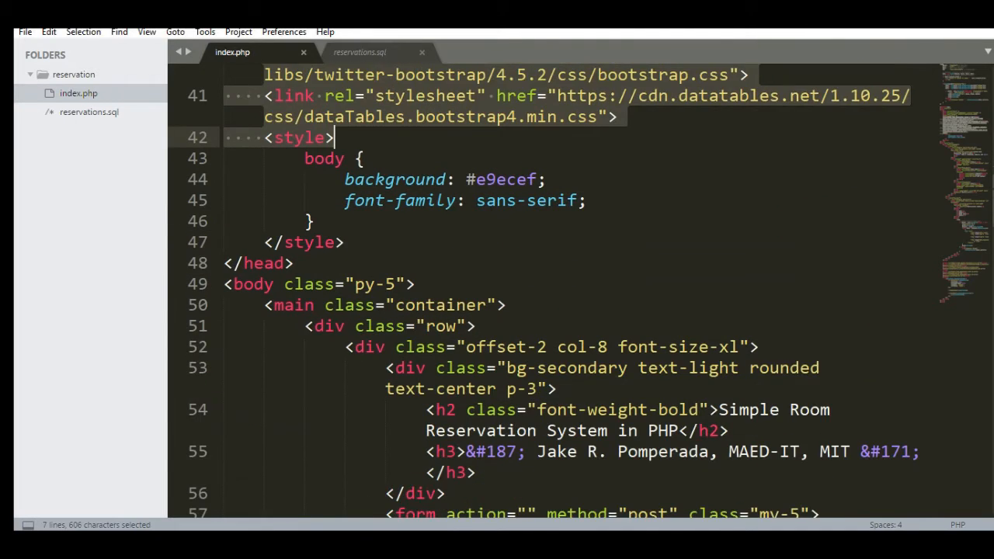
scroll(down, 3)
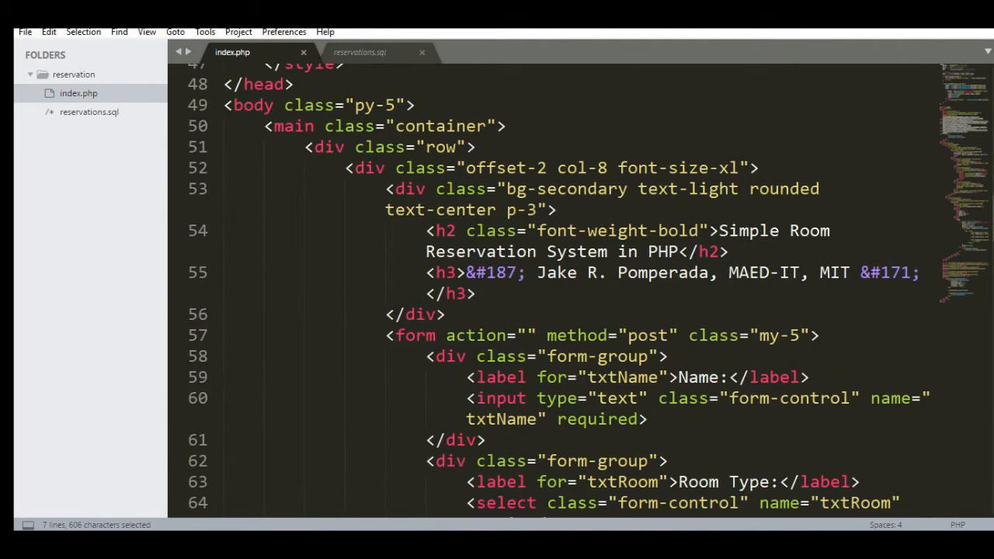
scroll(down, 3)
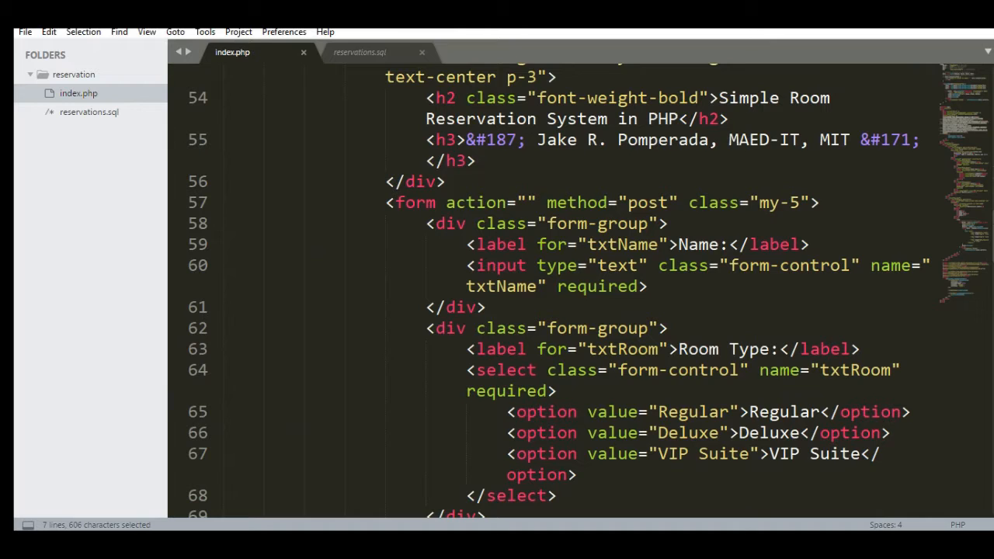
scroll(up, 3)
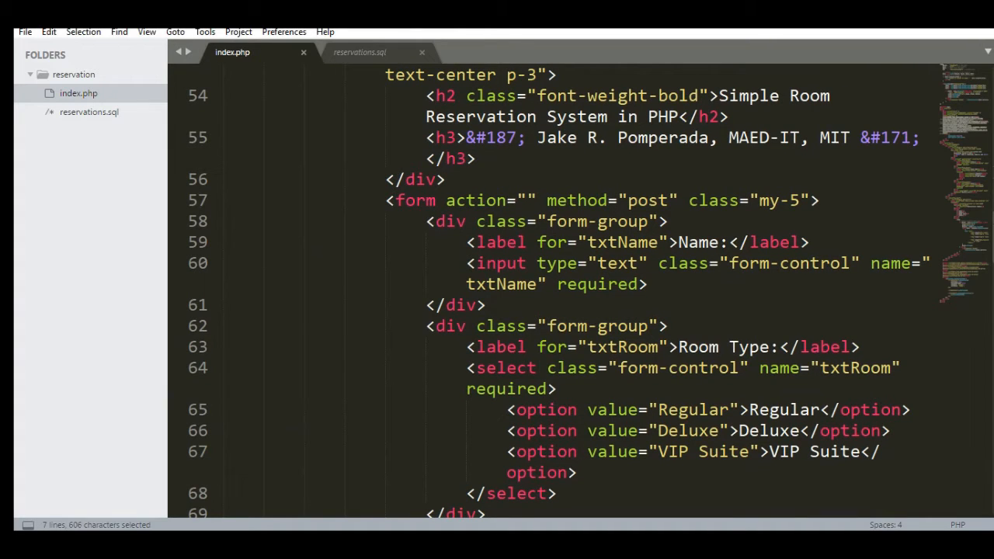
scroll(down, 3)
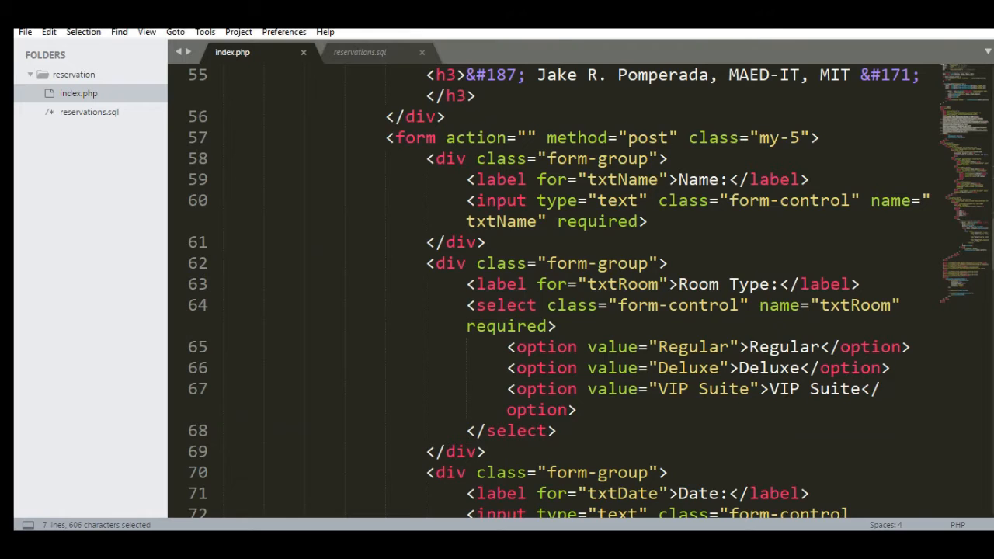
scroll(down, 3)
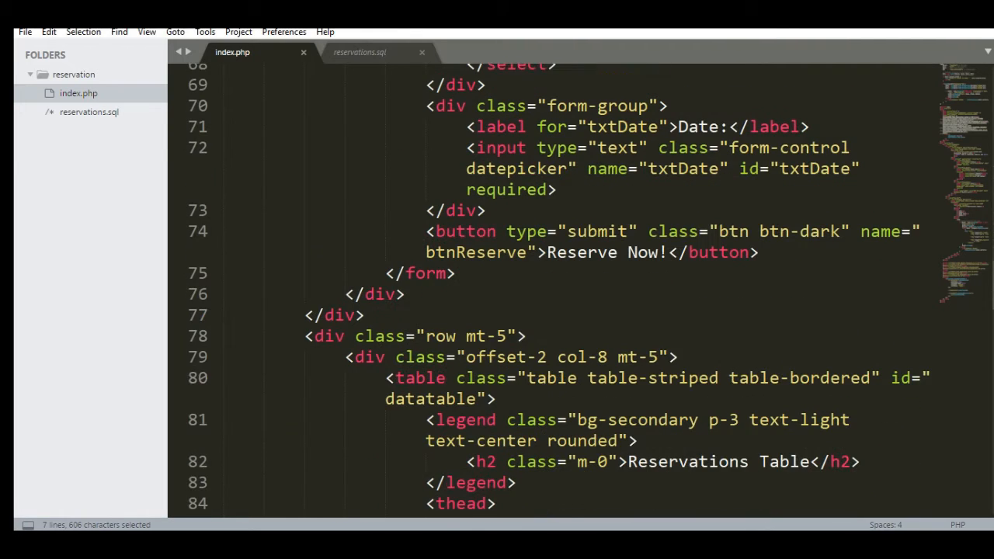
scroll(down, 3)
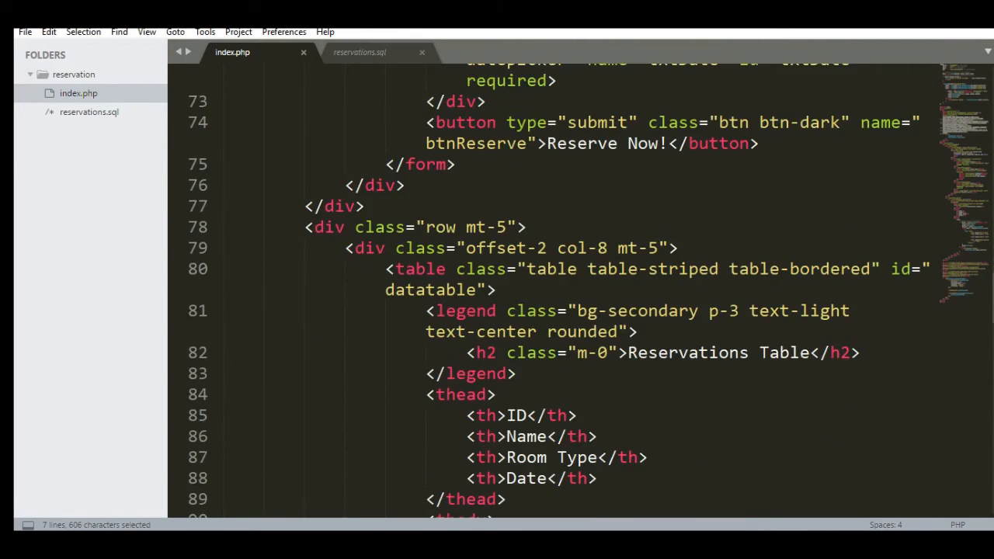
scroll(down, 3)
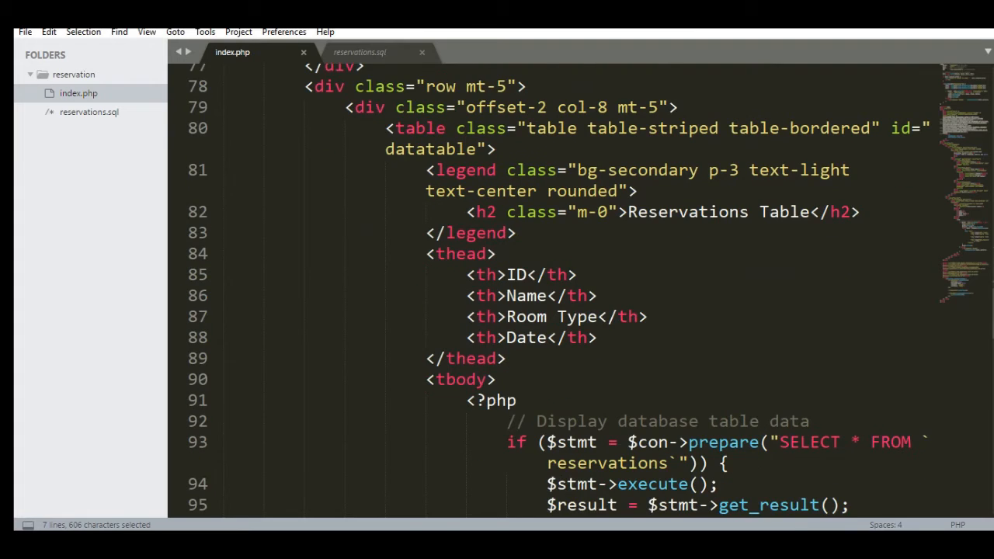
scroll(down, 3)
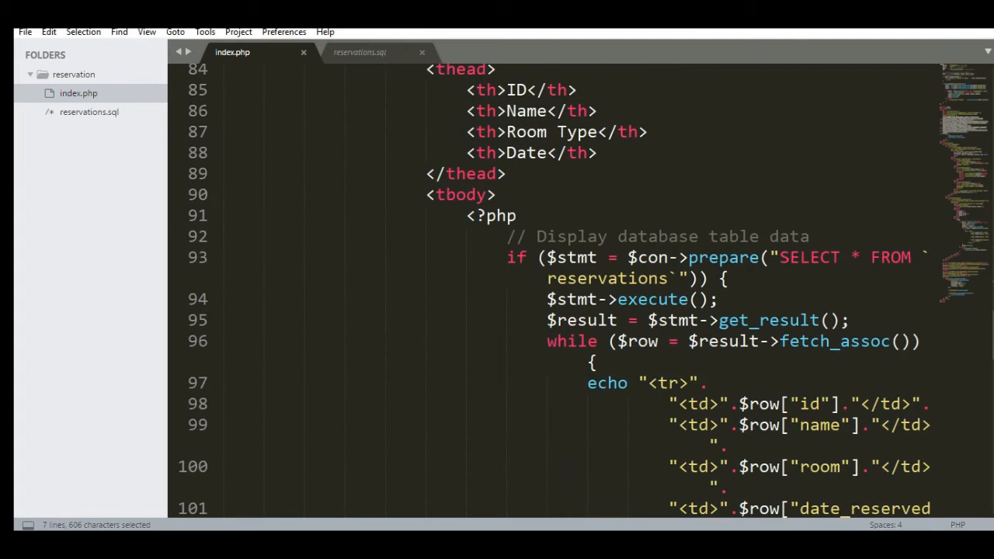
scroll(down, 3)
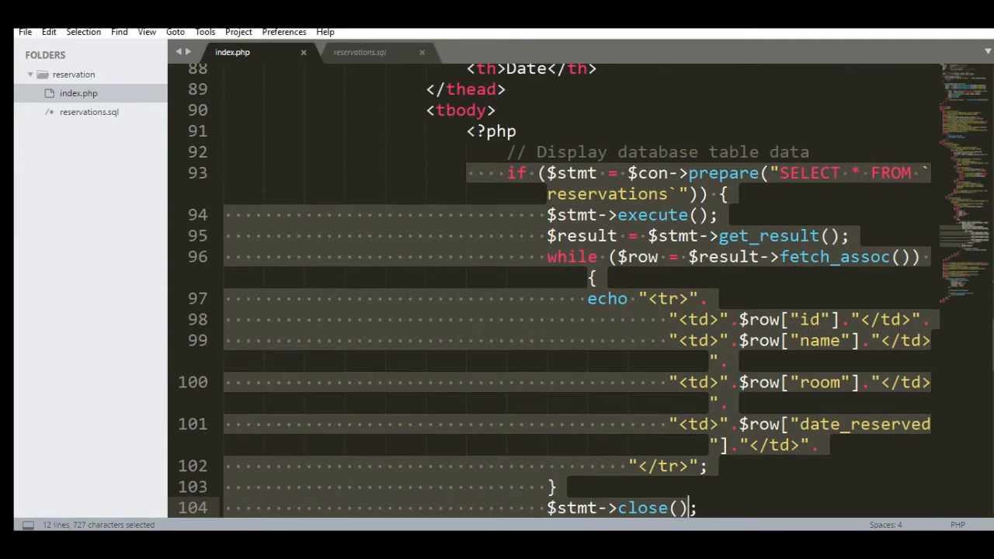
scroll(down, 3)
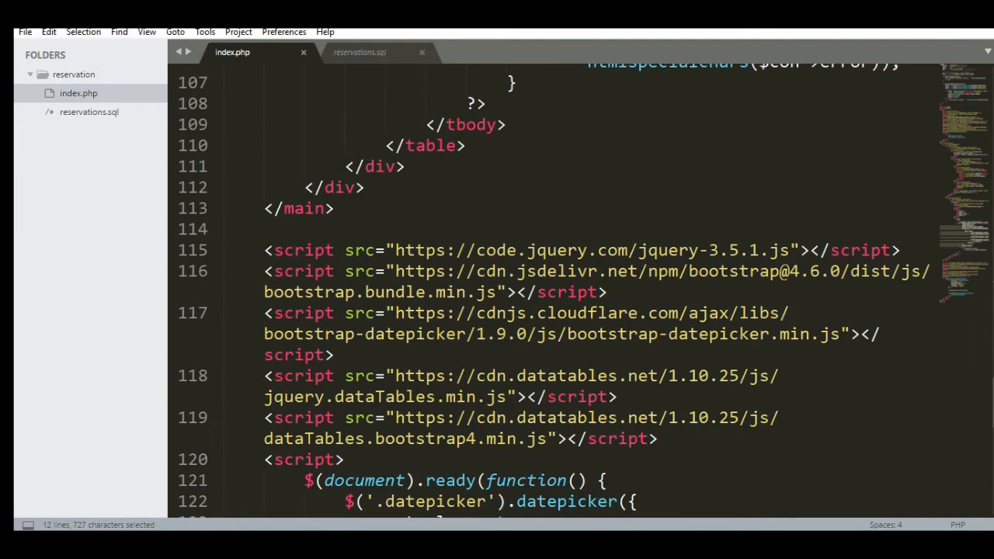
Scroll through index.php to review the form and table code before switching to the browser
scroll(down, 3)
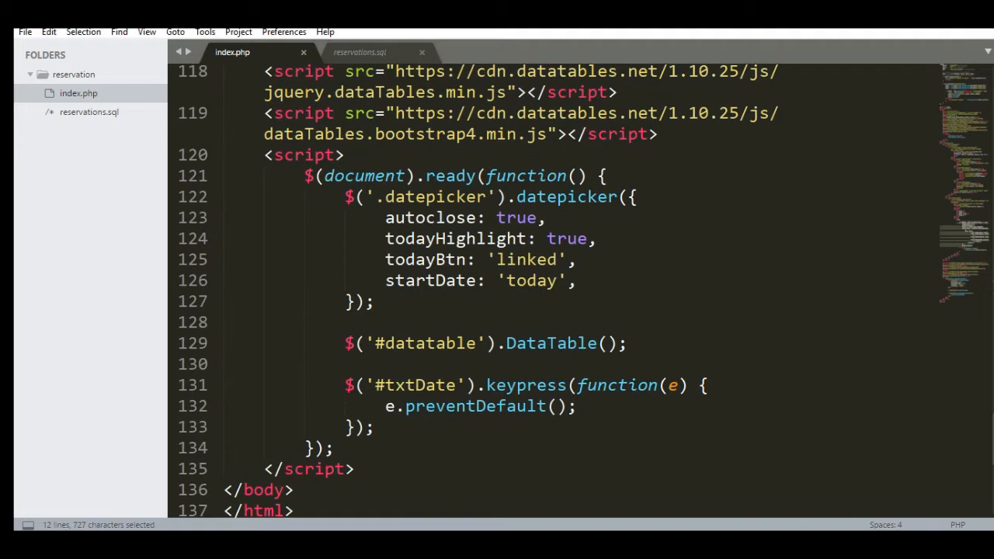
scroll(up, 3)
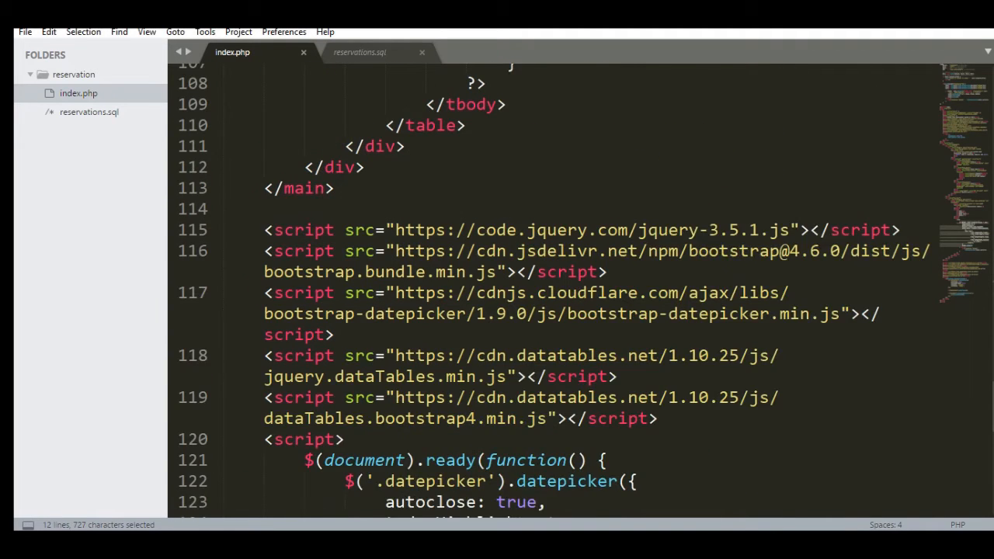
scroll(down, 3)
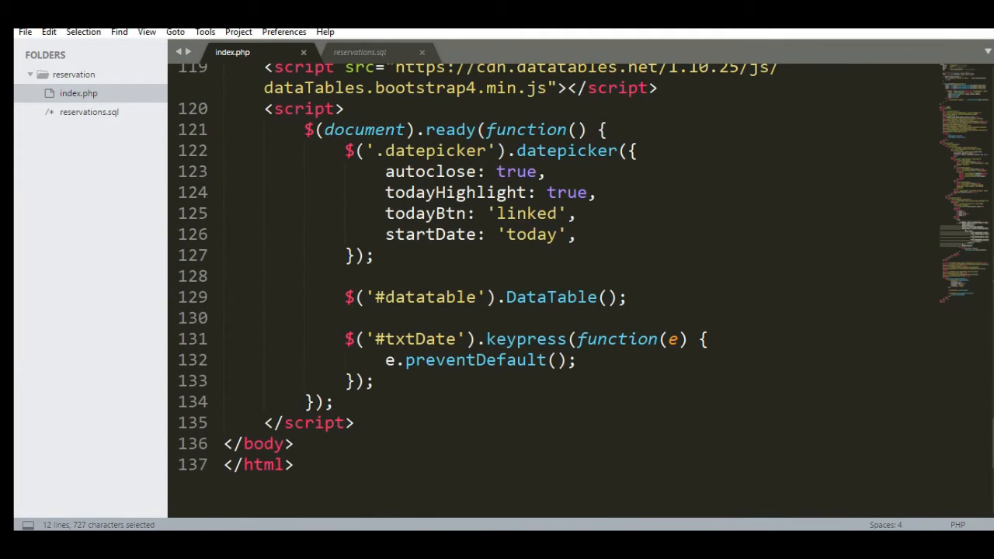
scroll(up, 3)
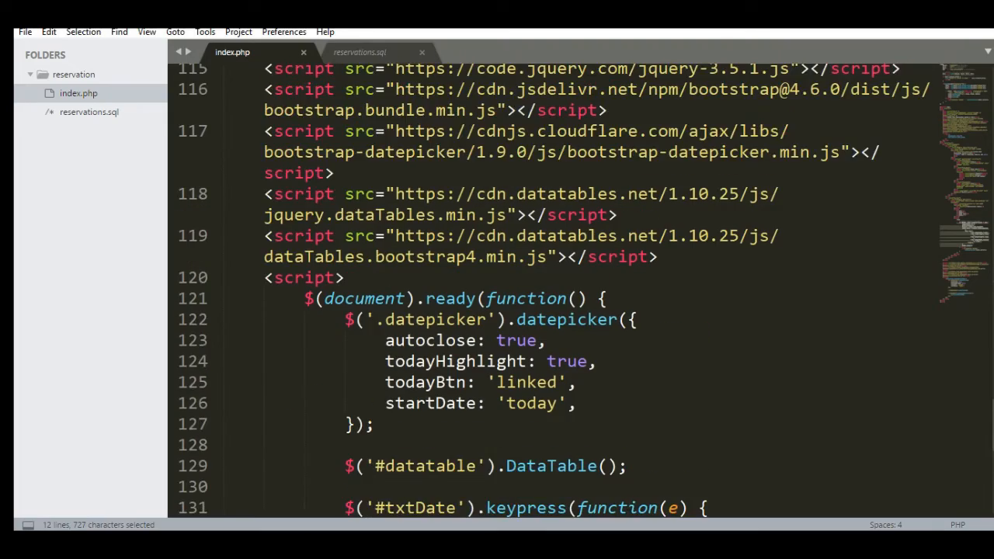
scroll(up, 3)
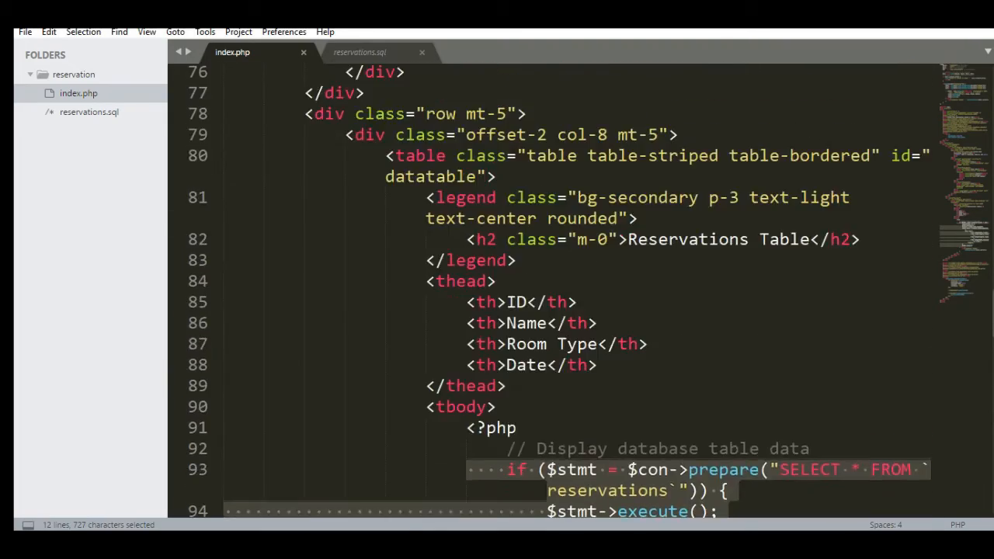
scroll(up, 3)
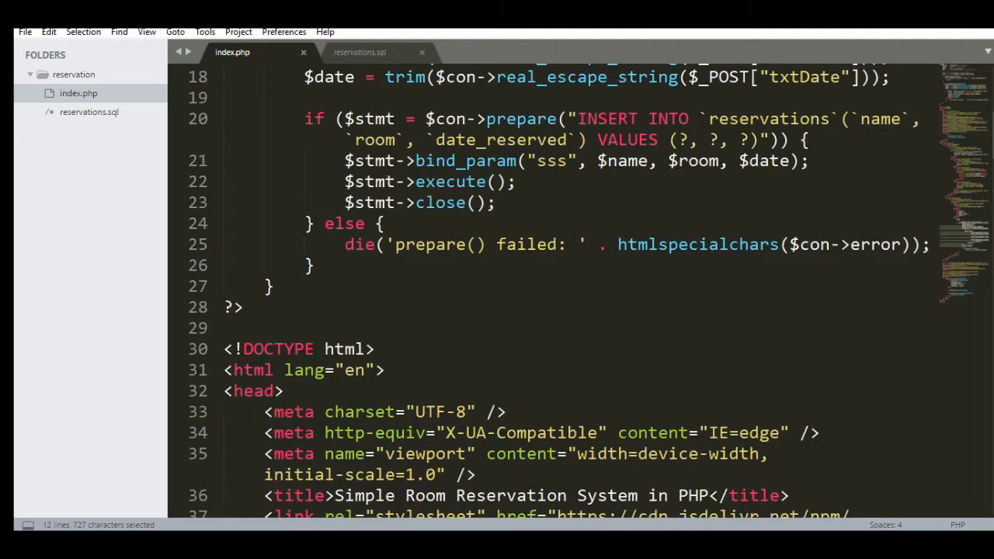
scroll(up, 3)
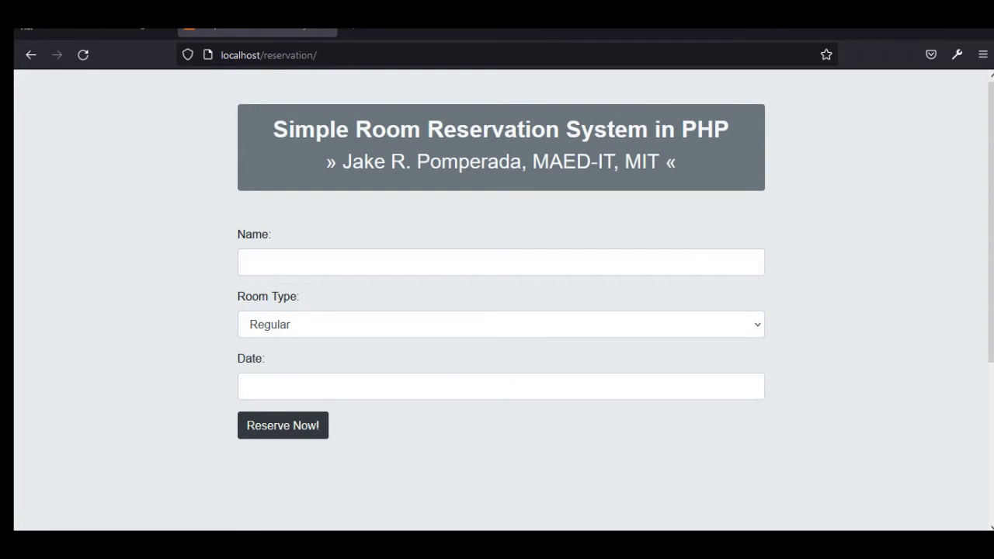
click(500, 261)
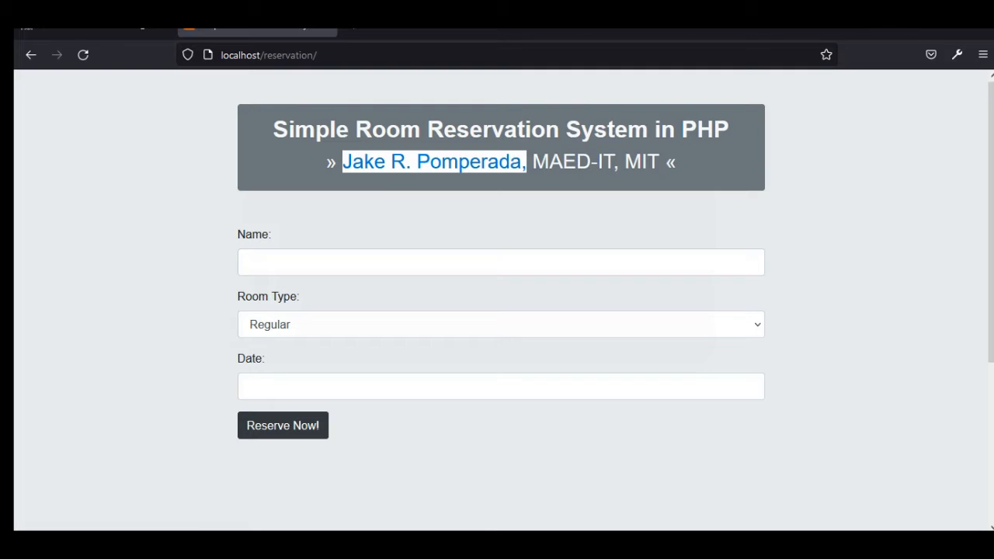
click(500, 261)
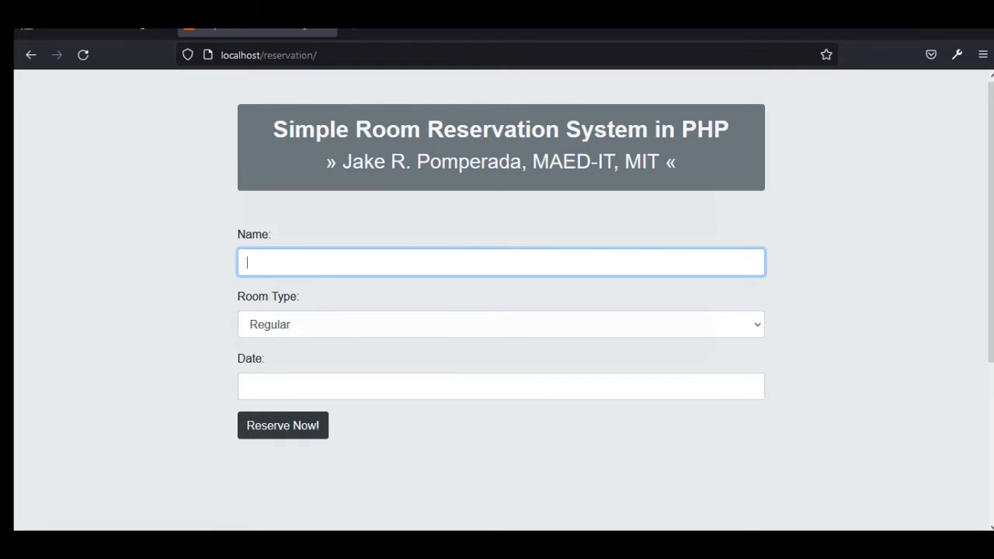
text(Julianna ra)
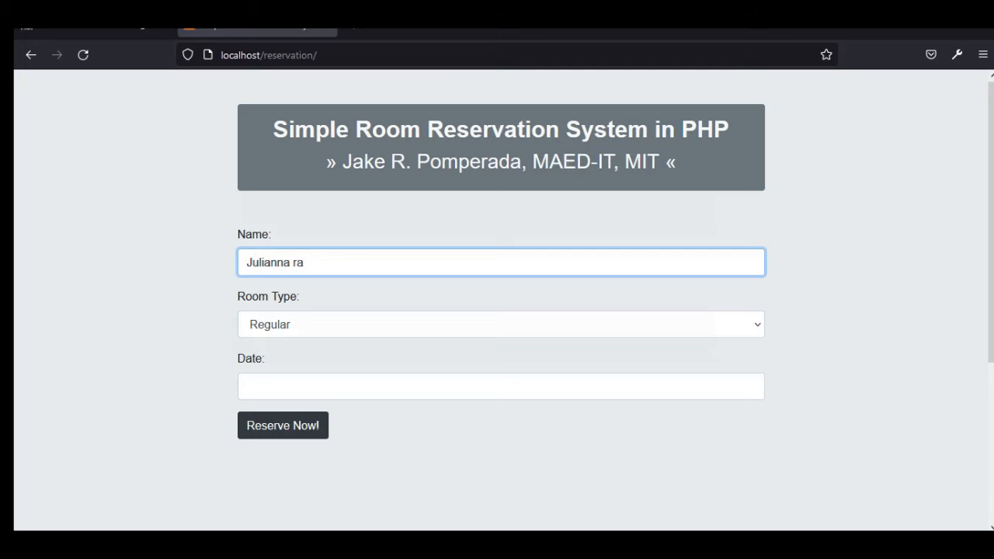
text(e)
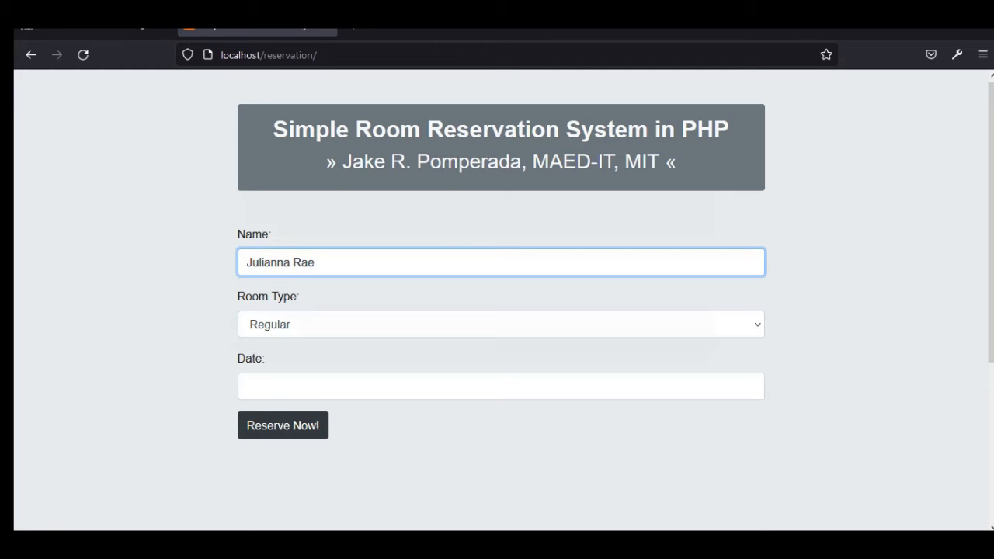
text(Pompera)
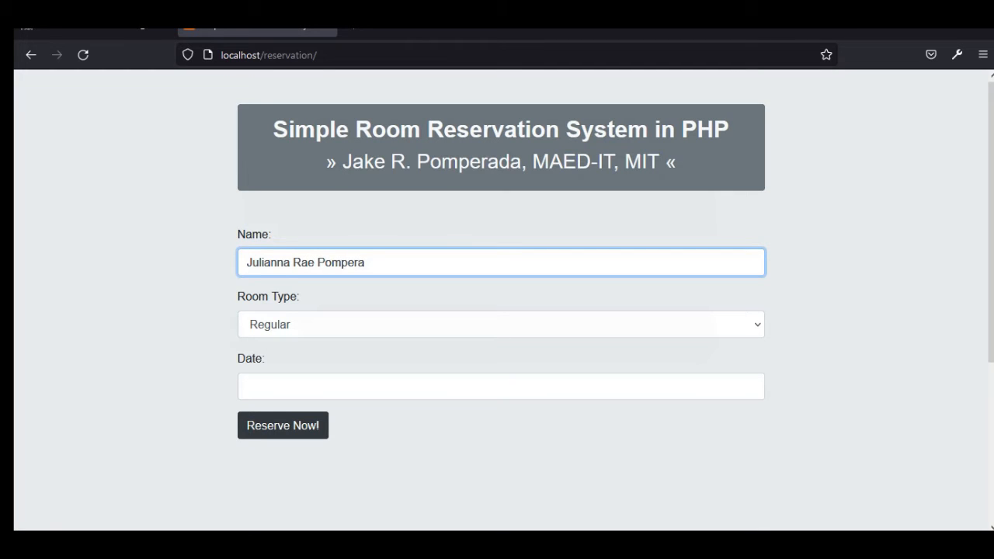
Choose a Deluxe room on 07/16/2021 and submit with Reserve Now!
click(500, 325)
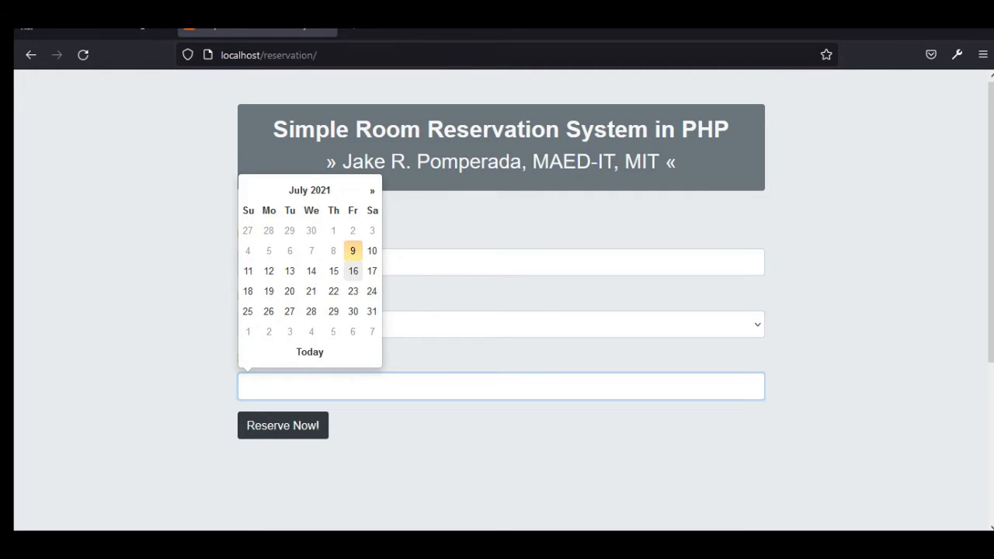
click(353, 270)
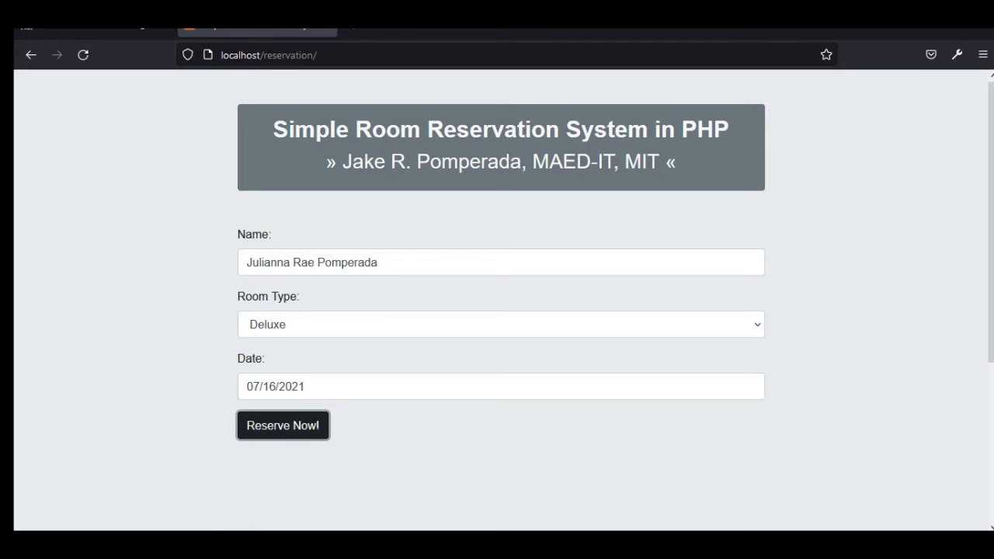
click(282, 426)
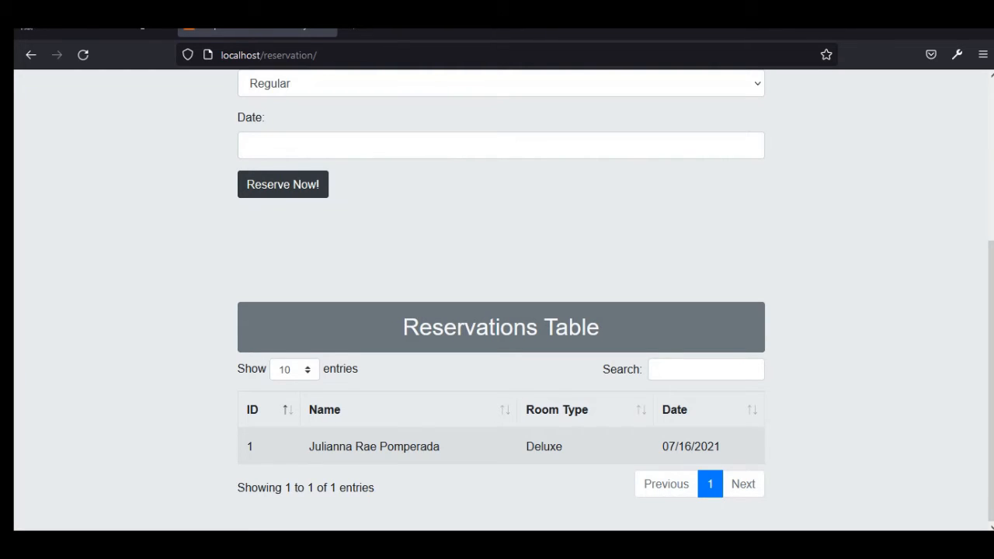
Scroll back up from the Reservations Table to the cleared reservation form
scroll(up, 3)
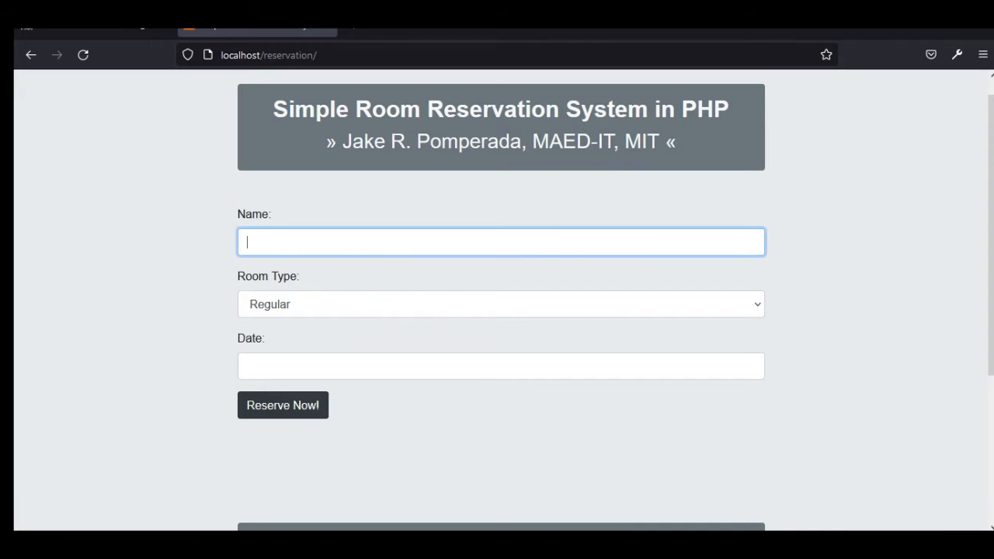
Enter the guest name Jacob Samuel Pomperada for the second reservation
text(Jaco)
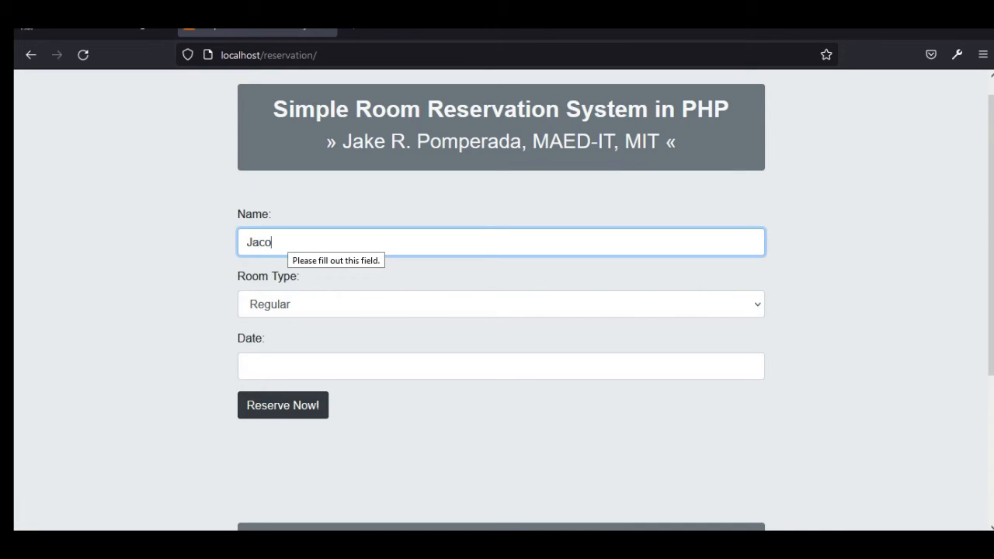
text(b Samu)
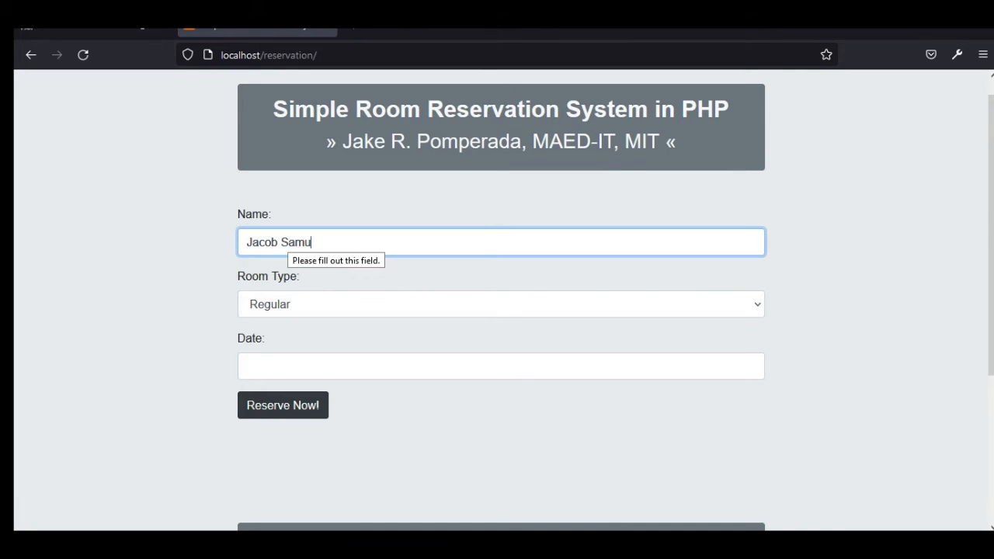
text(el Pompea)
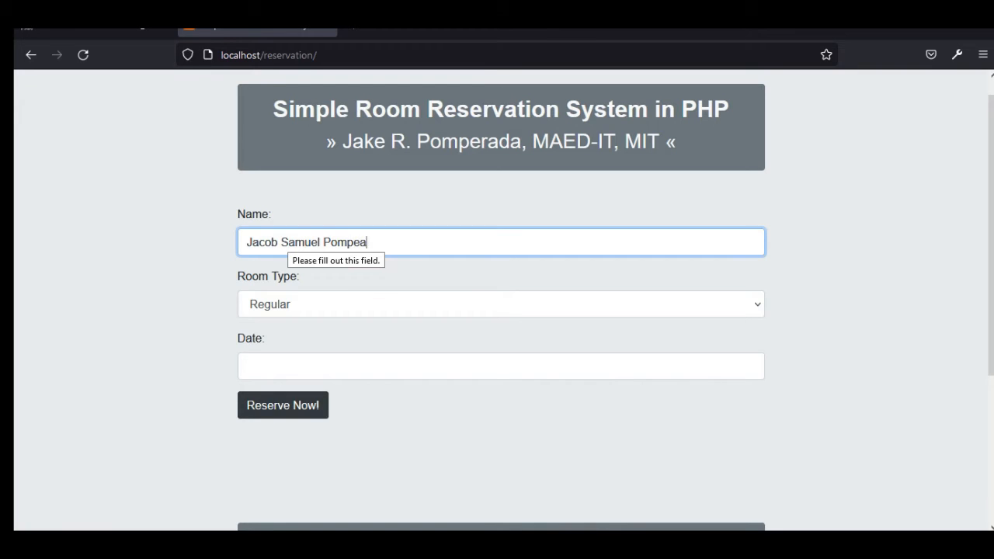
text(rda)
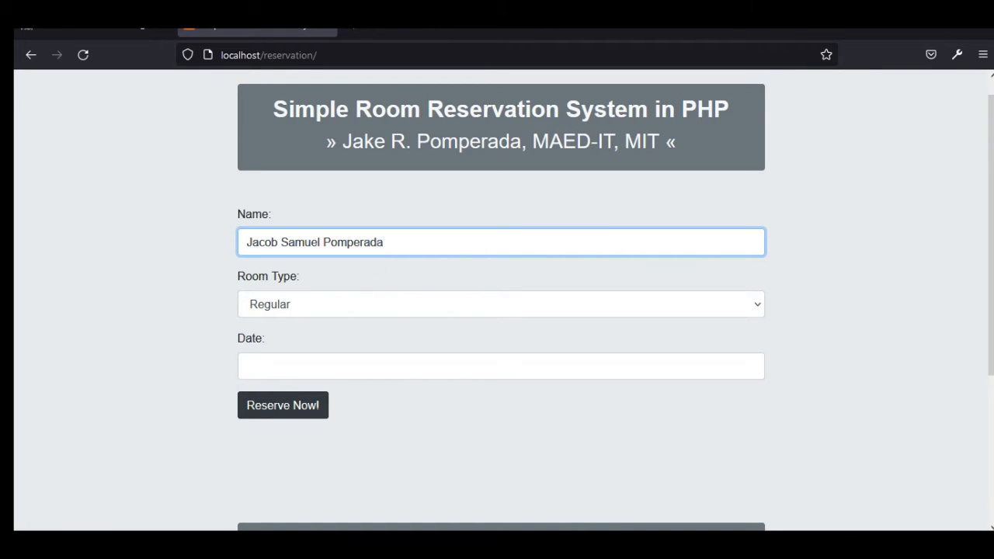
Set the date to 07/29/2021 for the VIP Suite booking and view it as entry 2 in the table
click(500, 367)
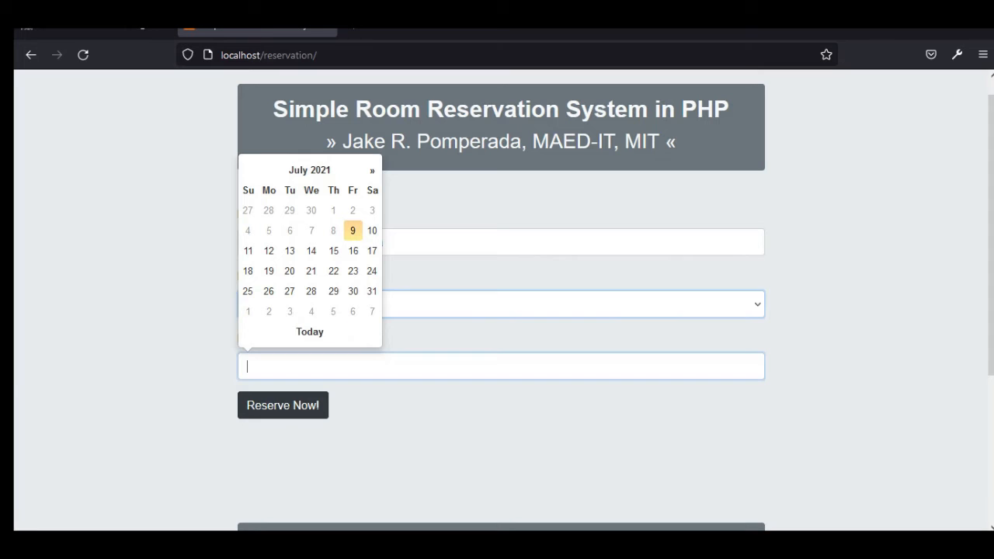
click(332, 292)
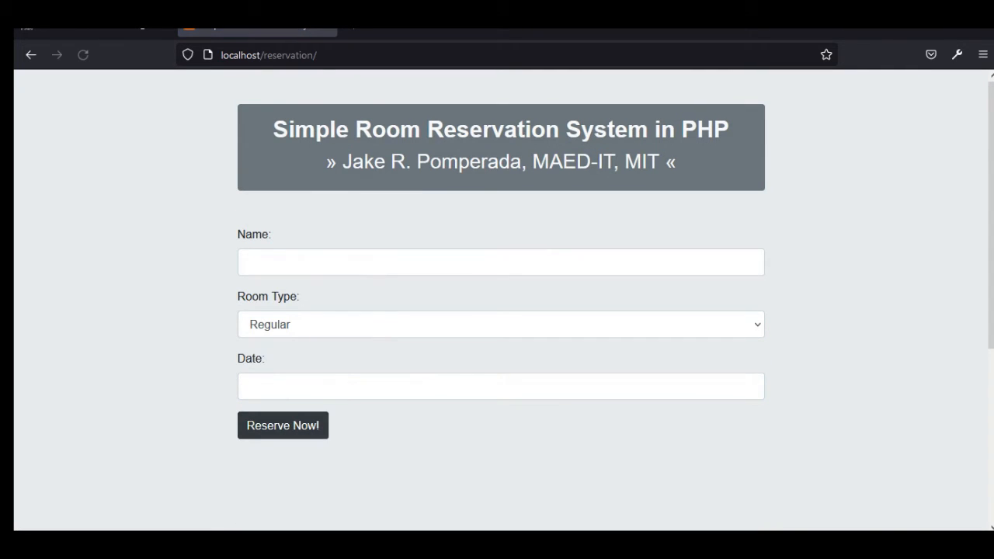
scroll(down, 3)
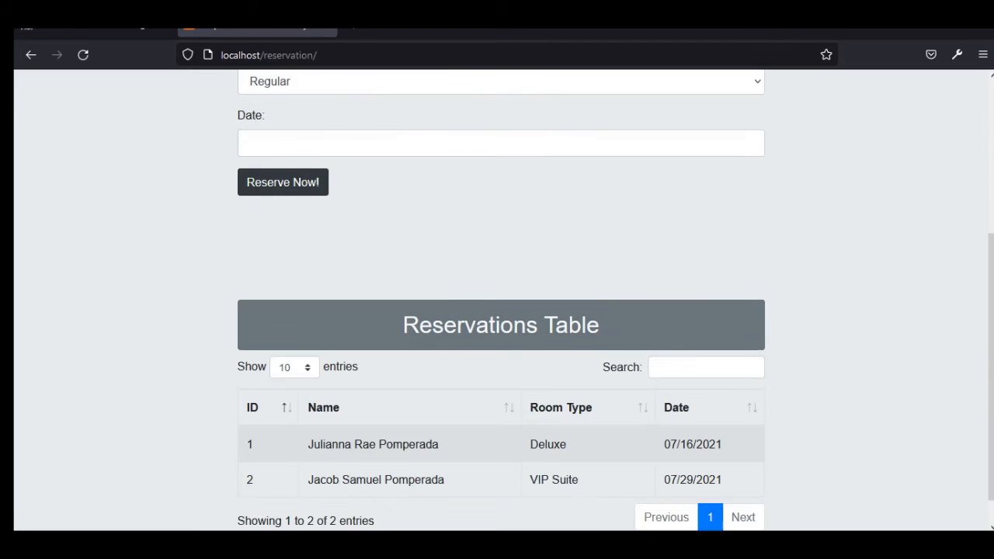
scroll(down, 3)
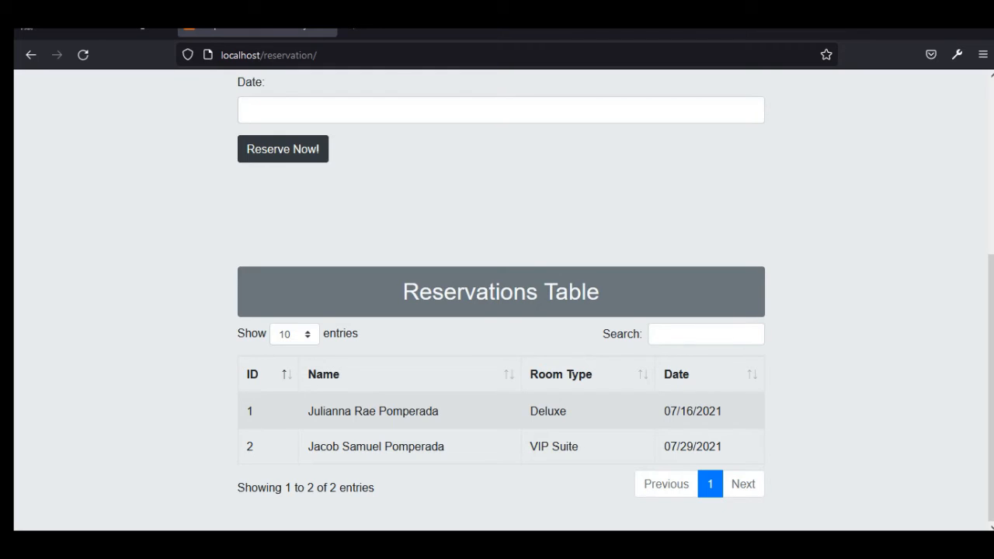
click(706, 335)
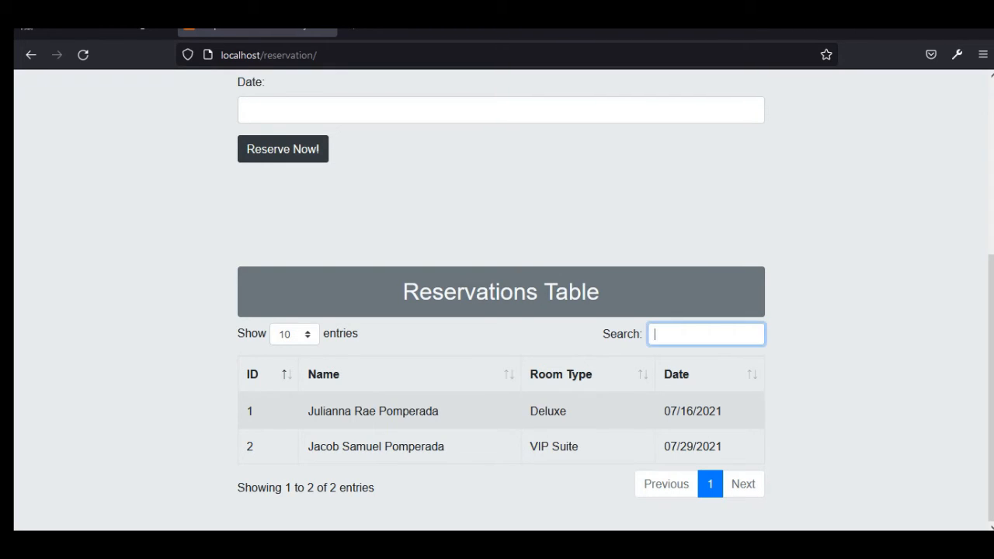
text(r)
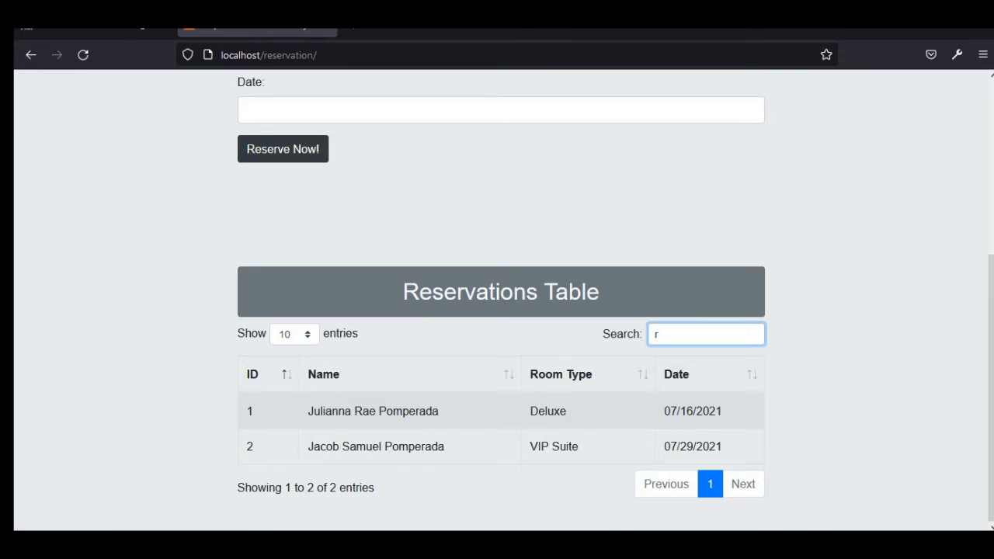
text(a)
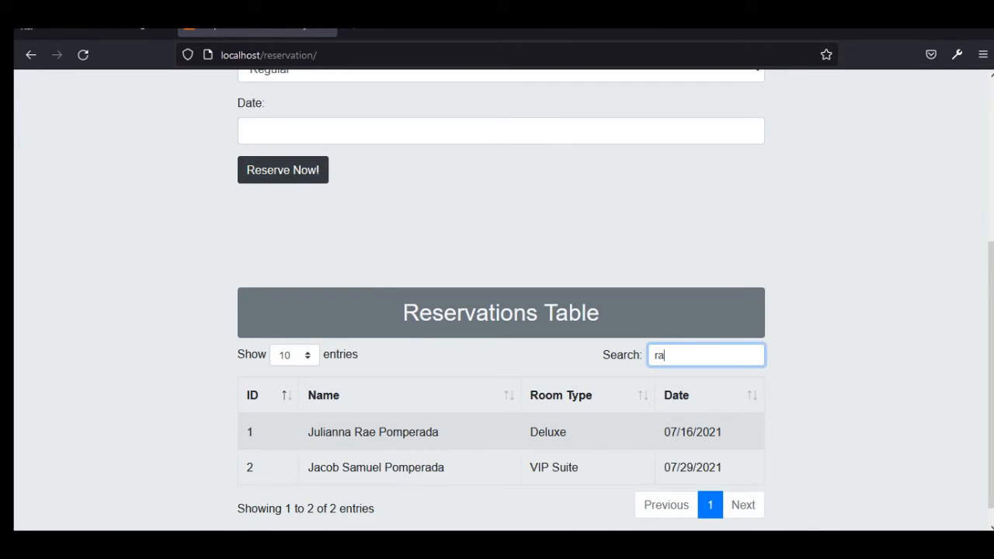
text(sam)
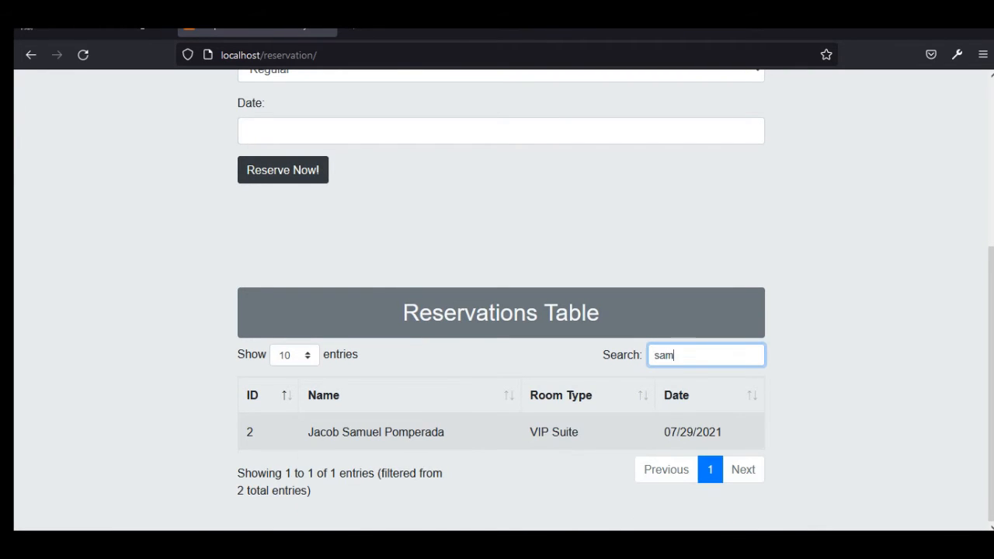
key(Backspace)
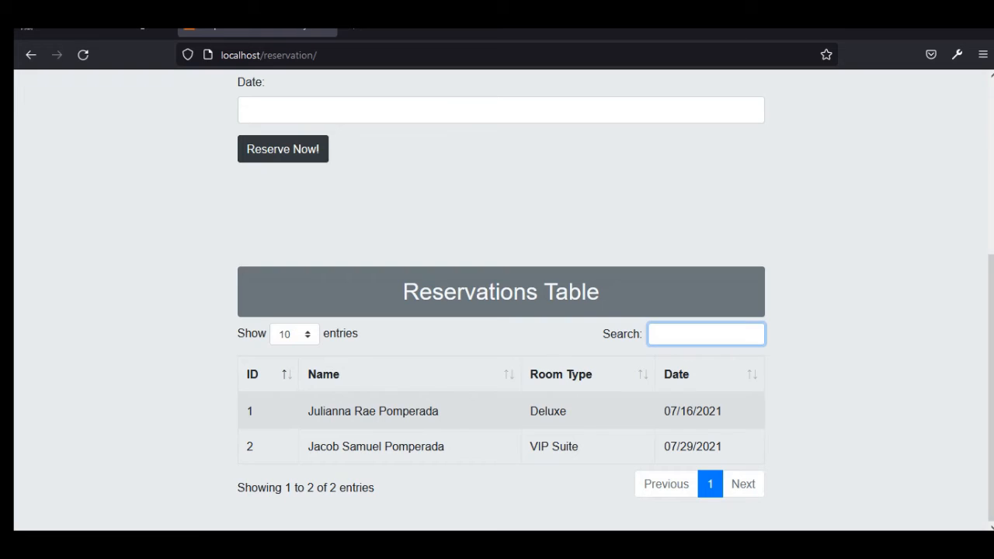
scroll(up, 3)
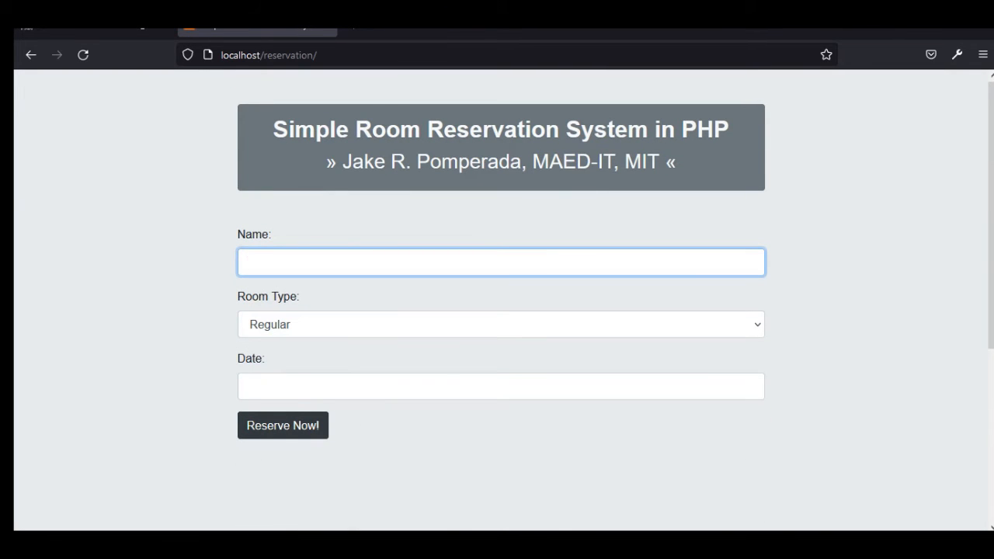
text(Rocky Po)
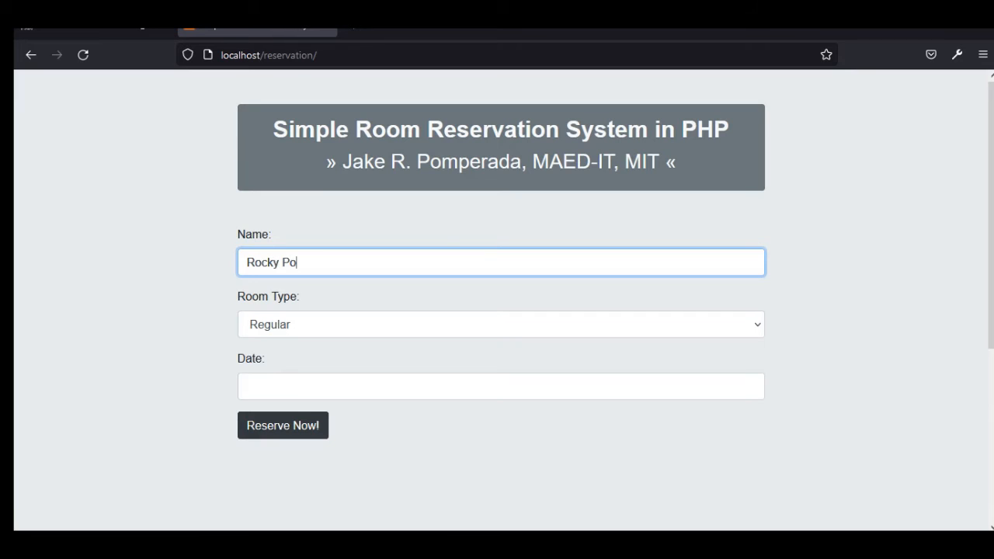
text(mpe)
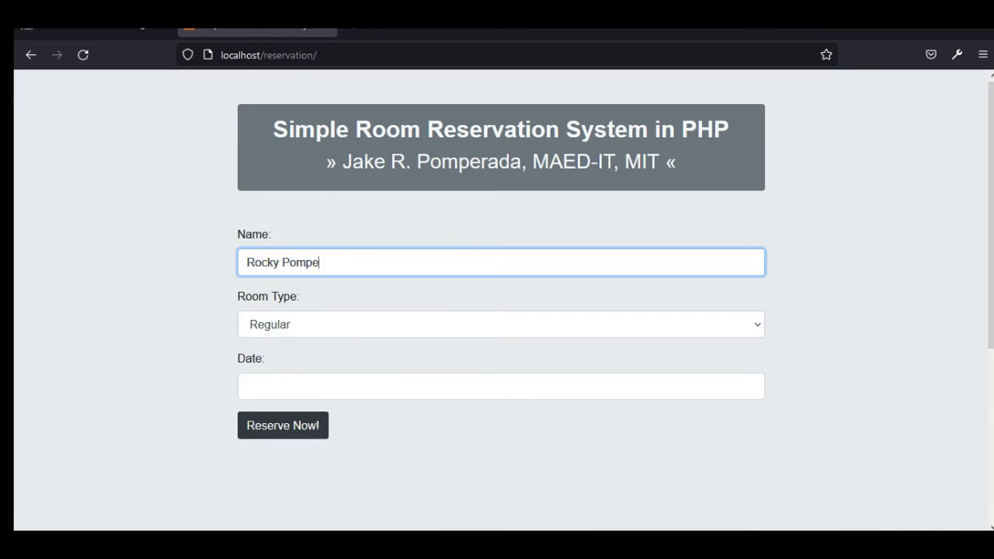
click(500, 325)
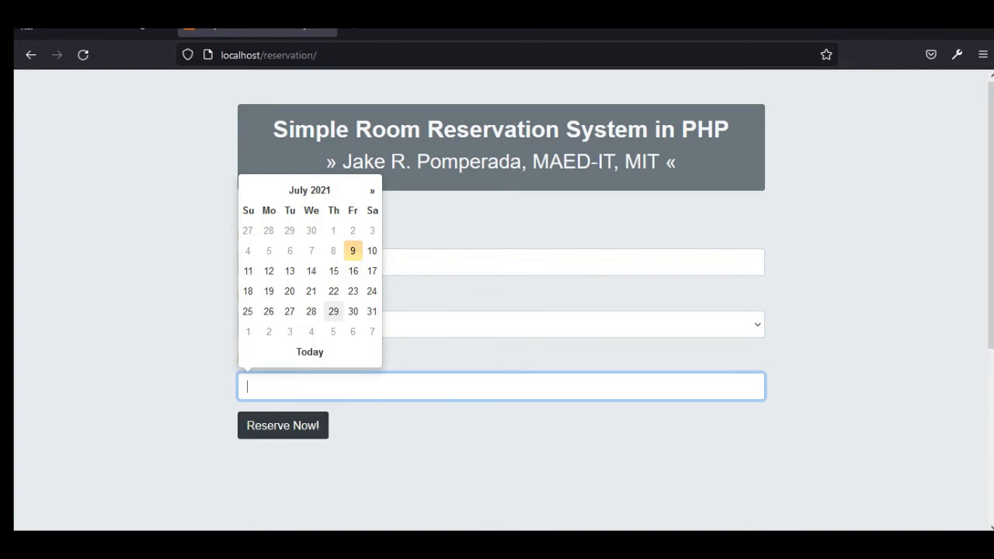
click(269, 293)
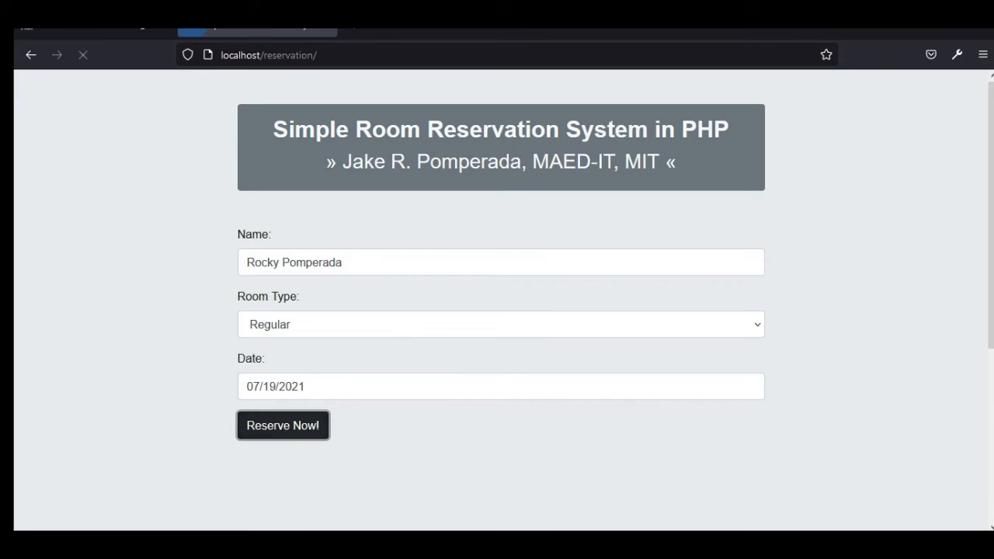
click(282, 426)
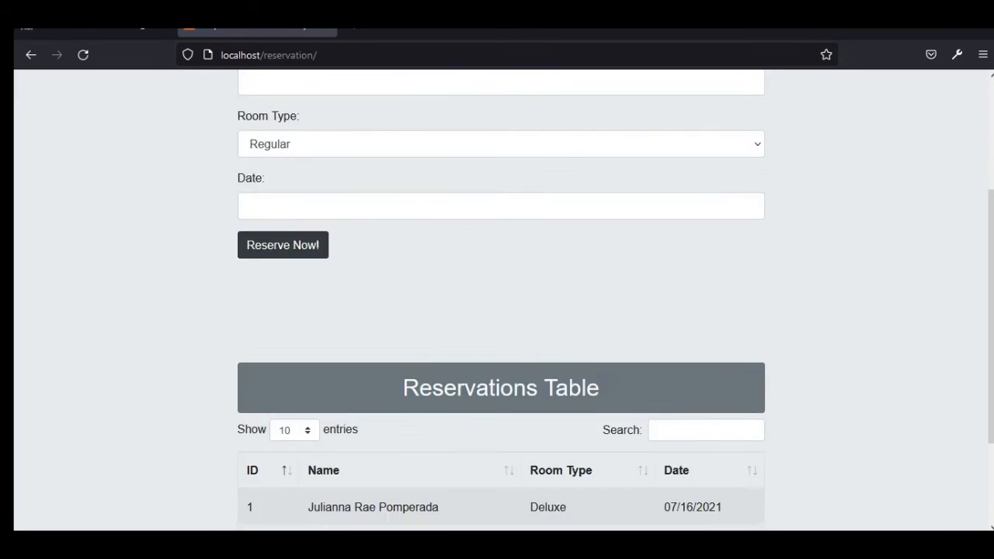
scroll(down, 3)
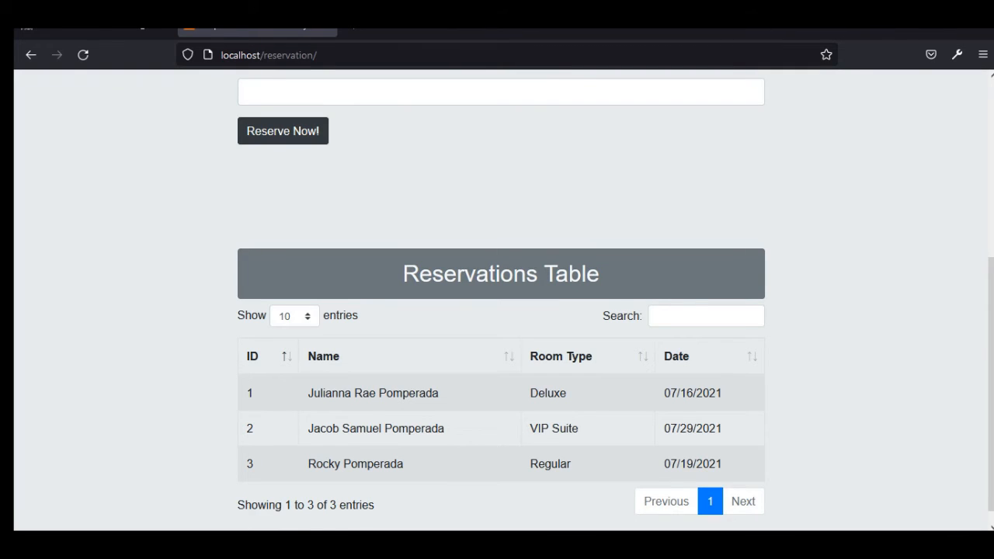
Filter the Reservations Table by 're' and then by room type 'vip'
text(r)
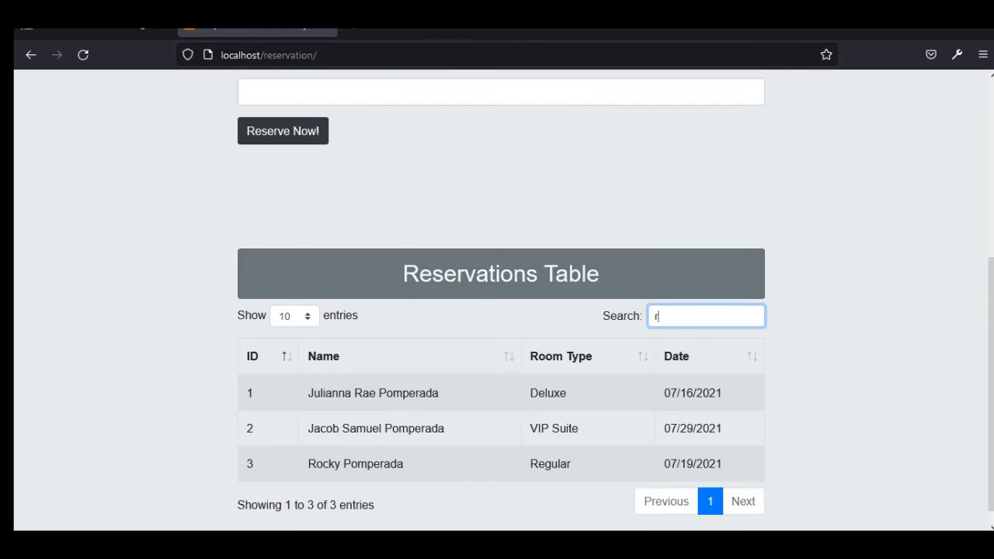
text(e)
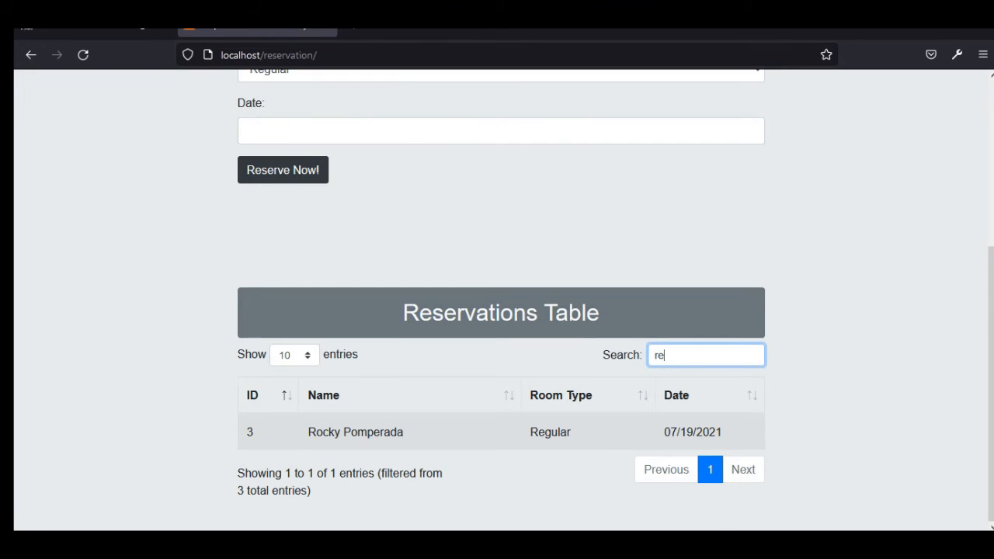
text(vip)
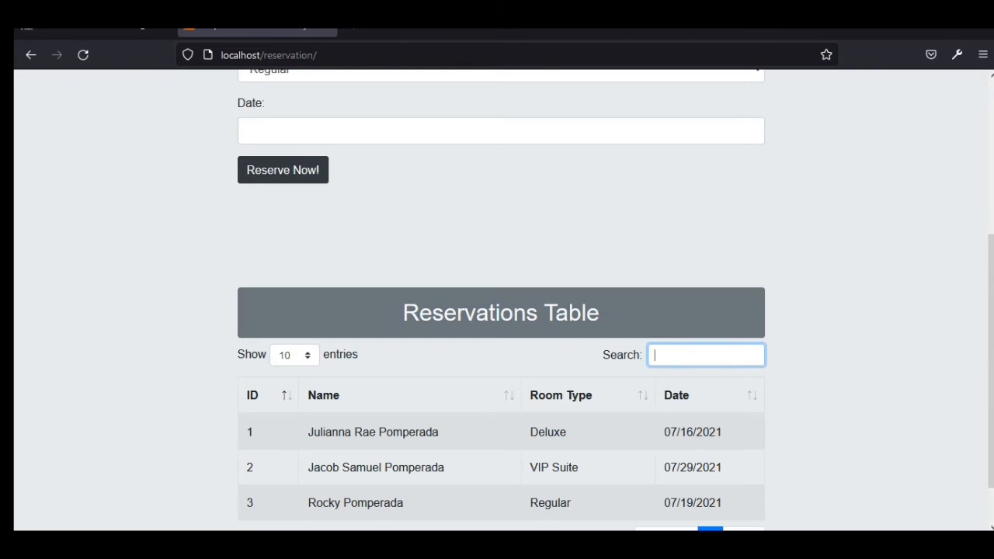
Filter the table by the date 7/29, clear it, then search for 'samuel'
text(7)
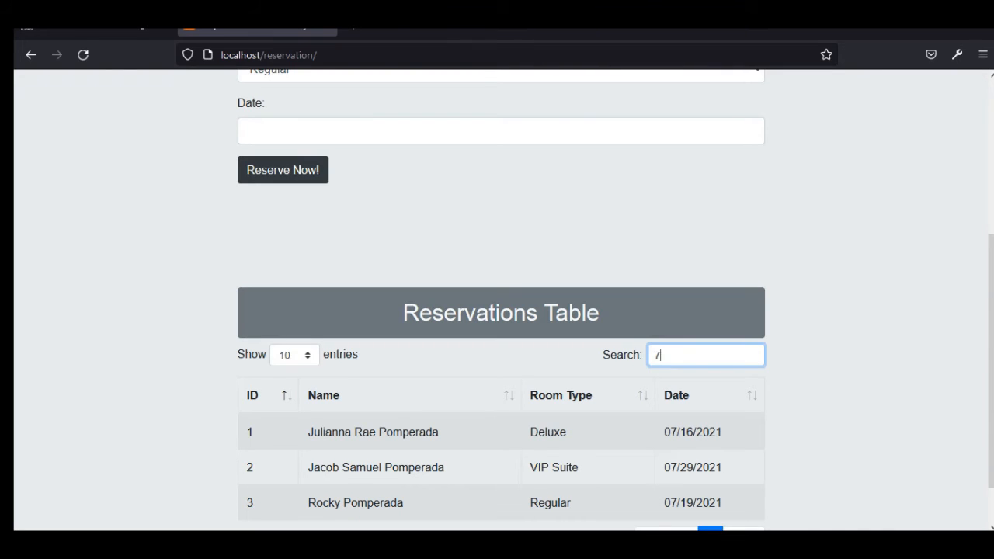
text(/29)
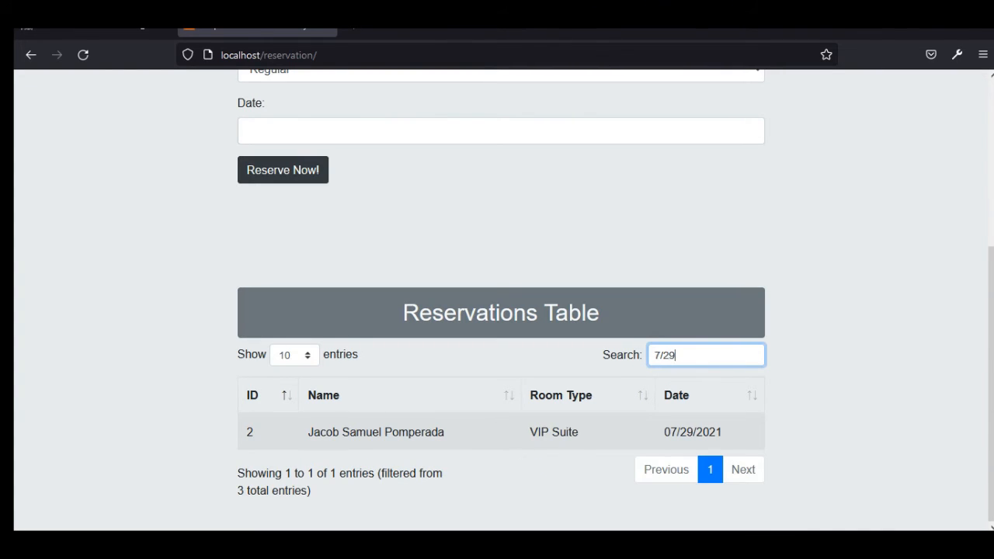
key(BackSpace)
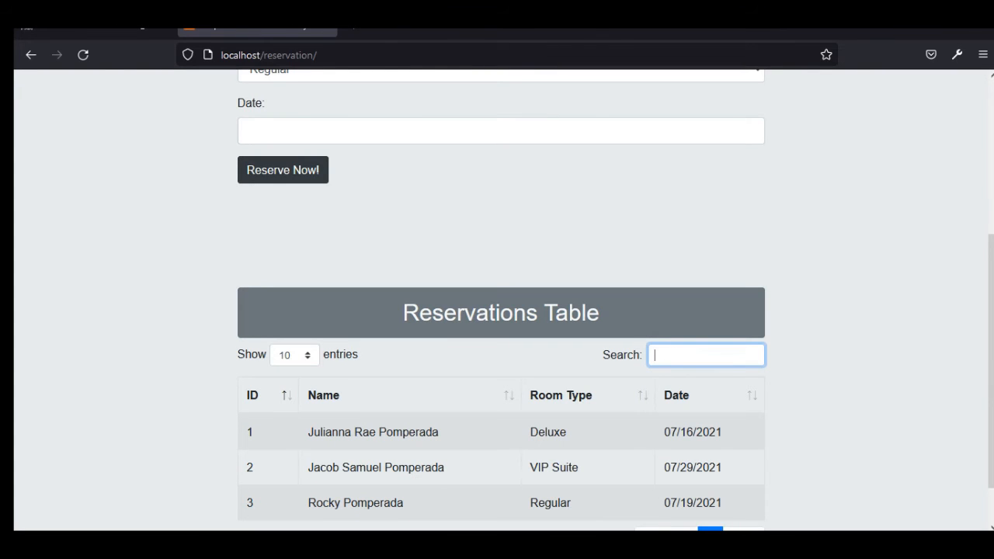
text(samuel)
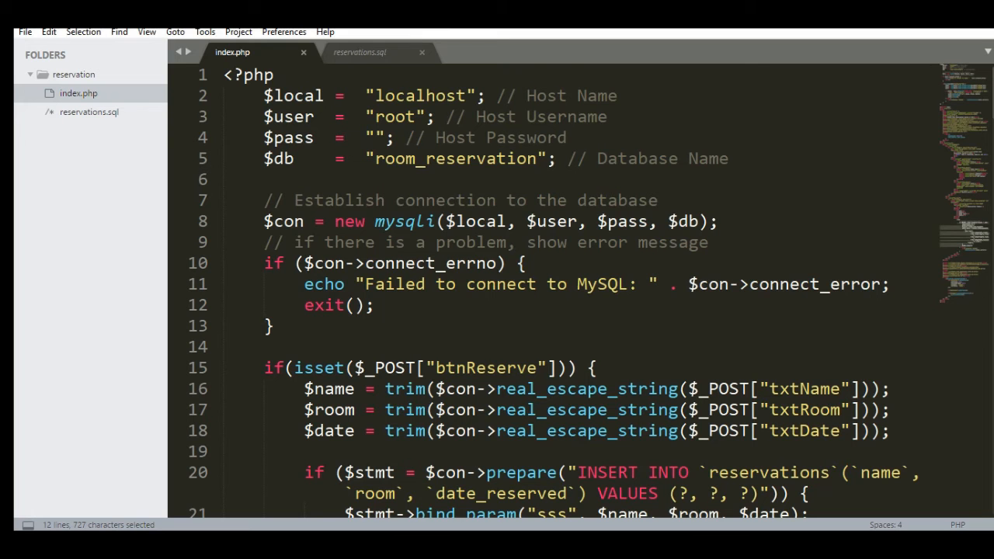
scroll(down, 3)
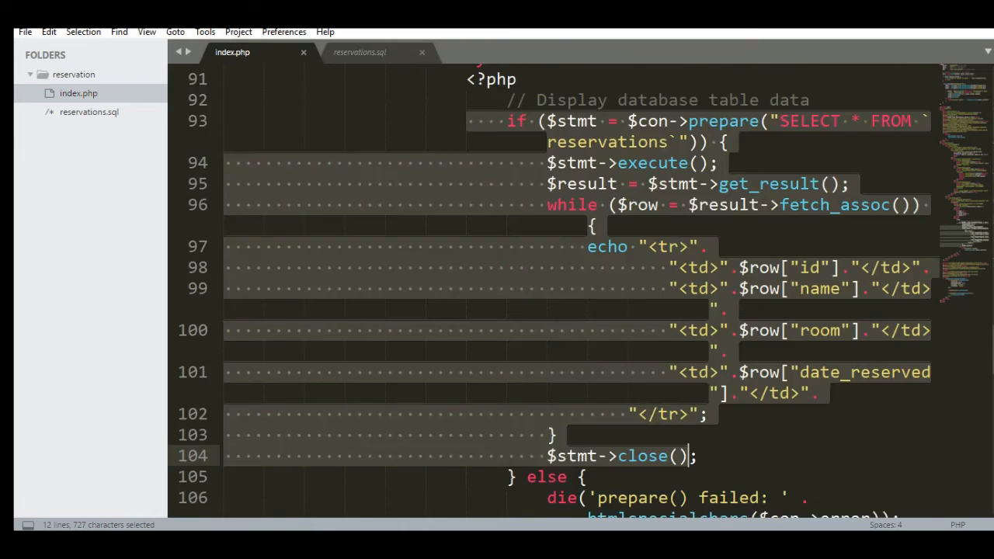
scroll(down, 3)
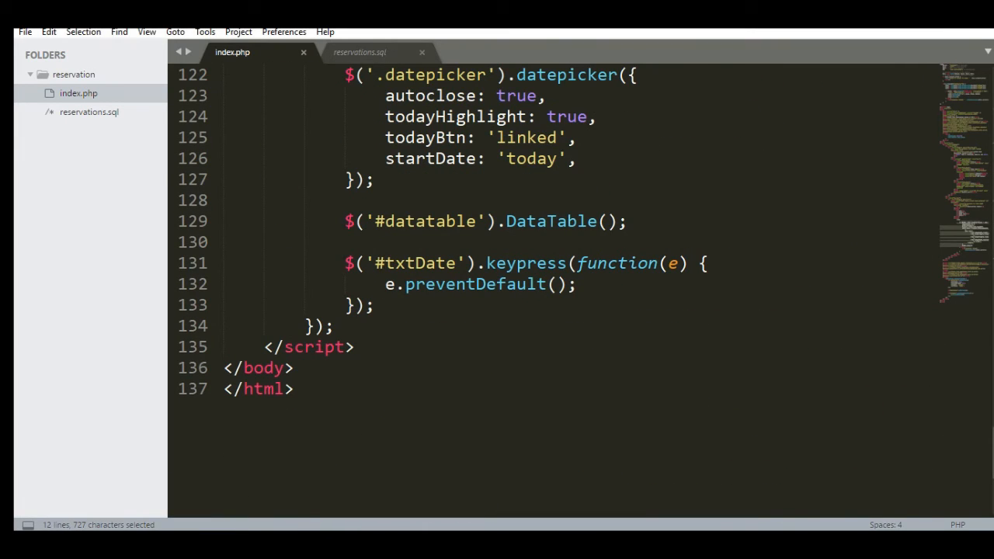
scroll(up, 3)
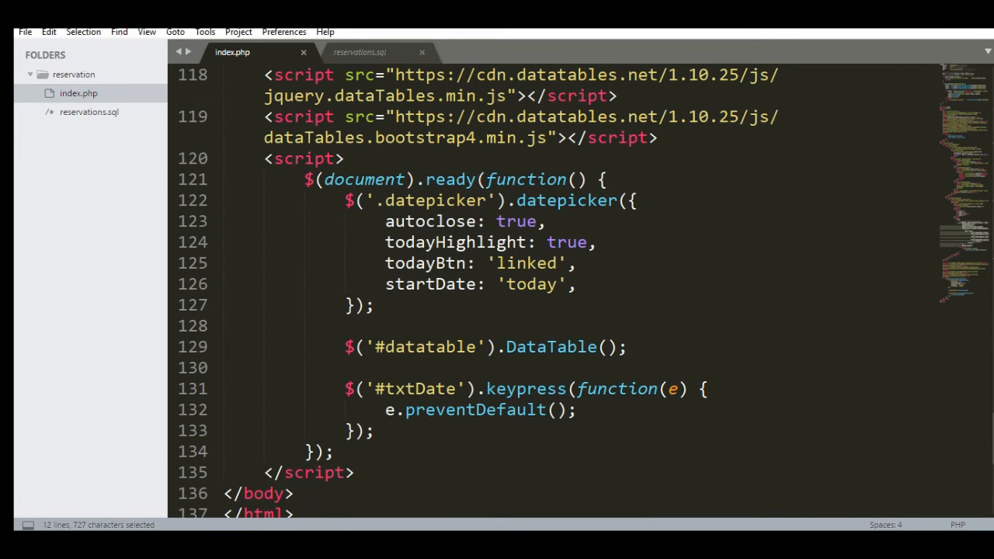
scroll(up, 3)
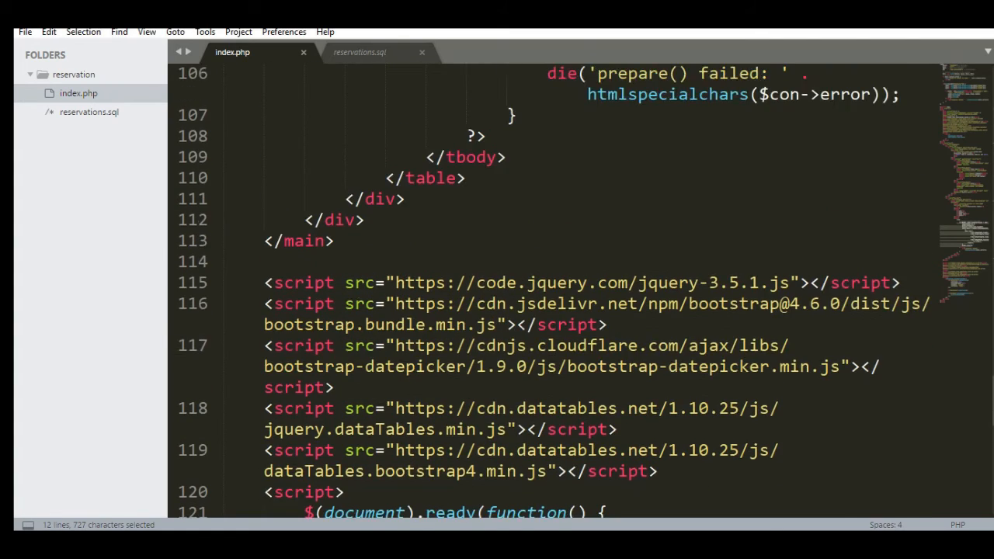
scroll(up, 3)
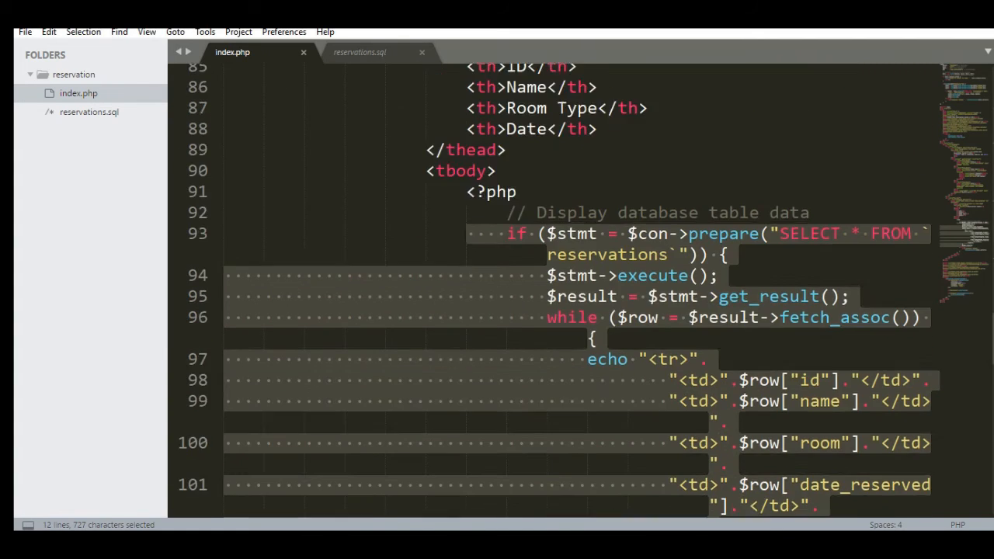
scroll(up, 3)
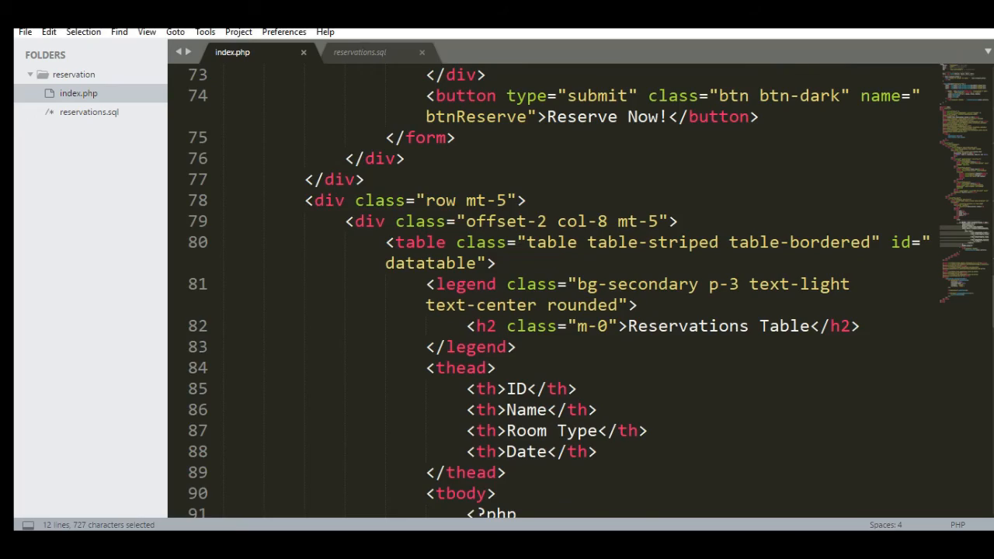
scroll(up, 3)
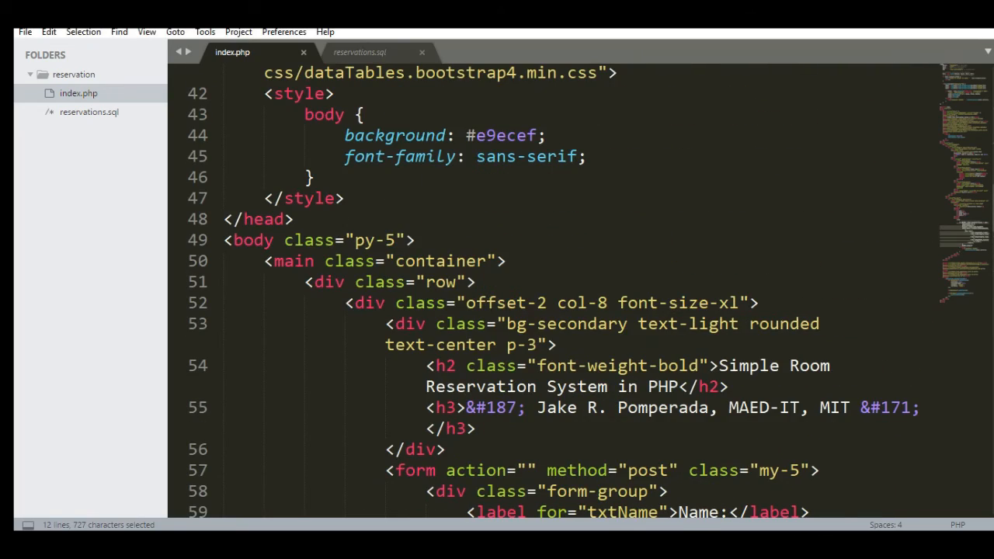
scroll(up, 3)
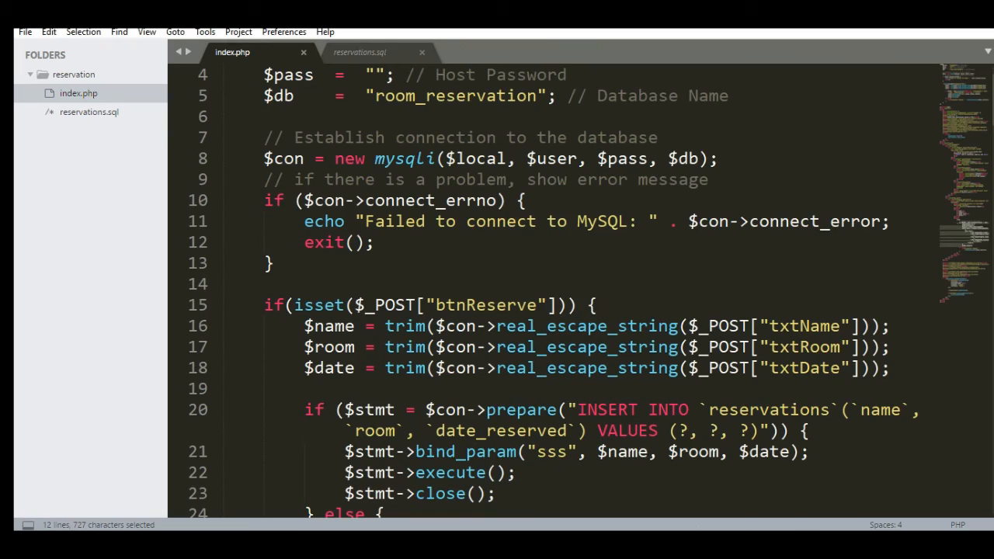
scroll(down, 3)
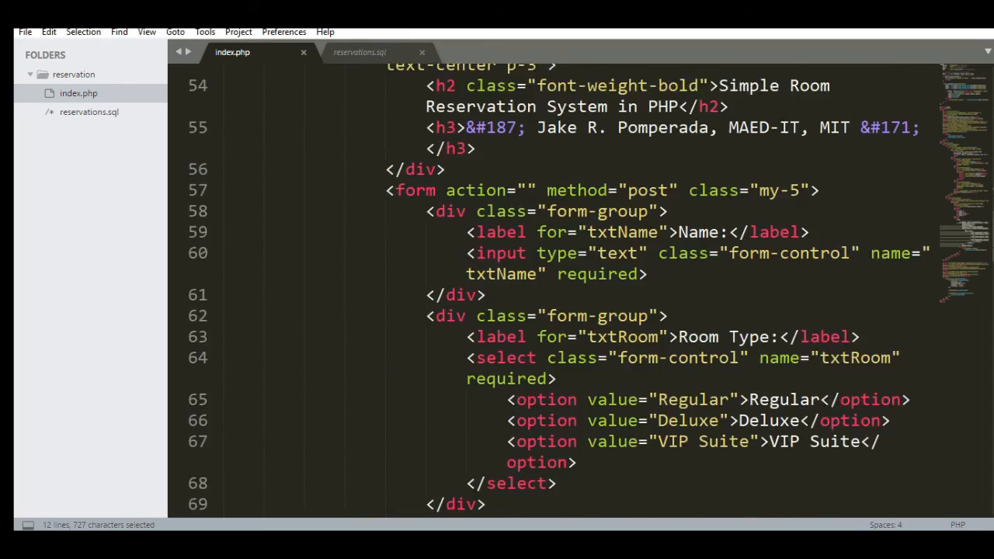
scroll(down, 3)
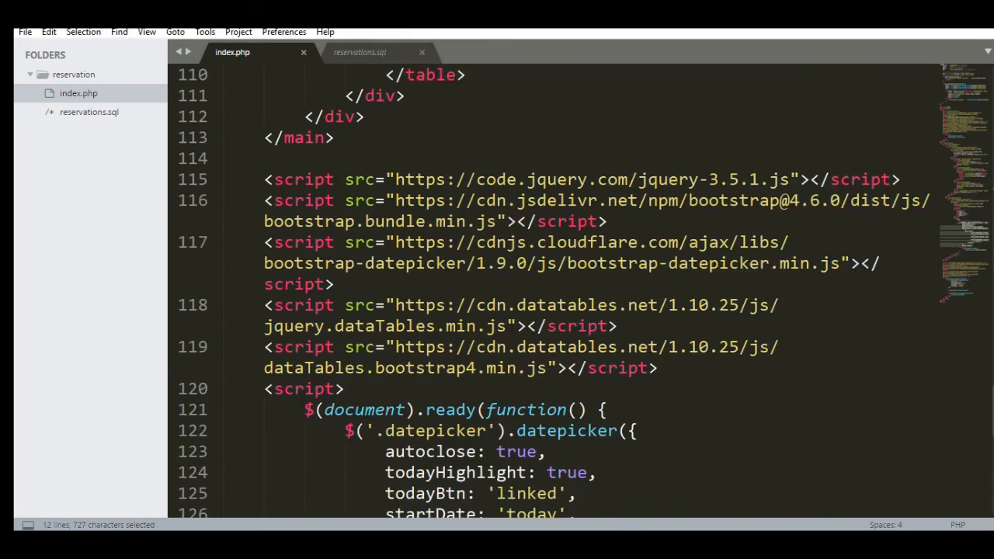
scroll(down, 3)
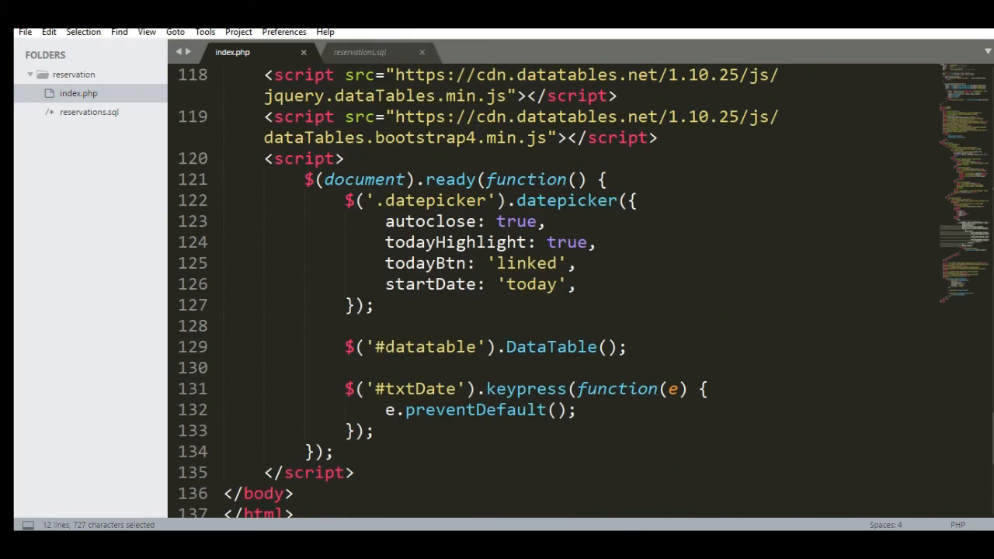
scroll(down, 3)
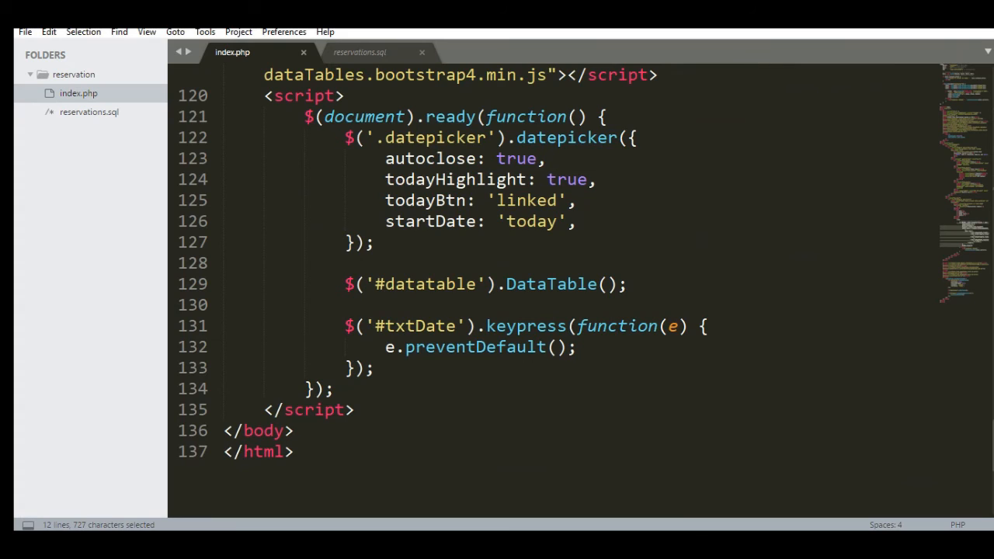
scroll(up, 3)
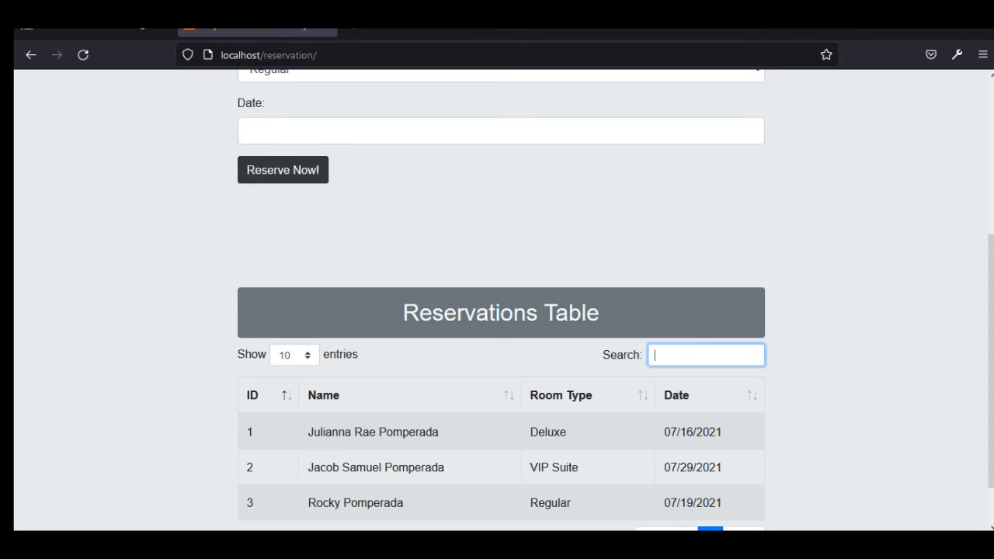
scroll(up, 3)
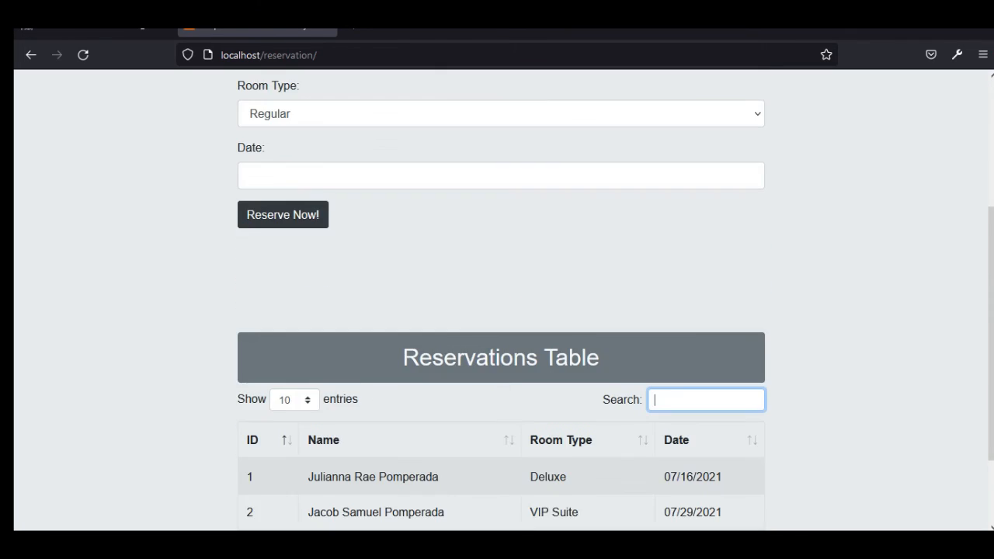
scroll(down, 3)
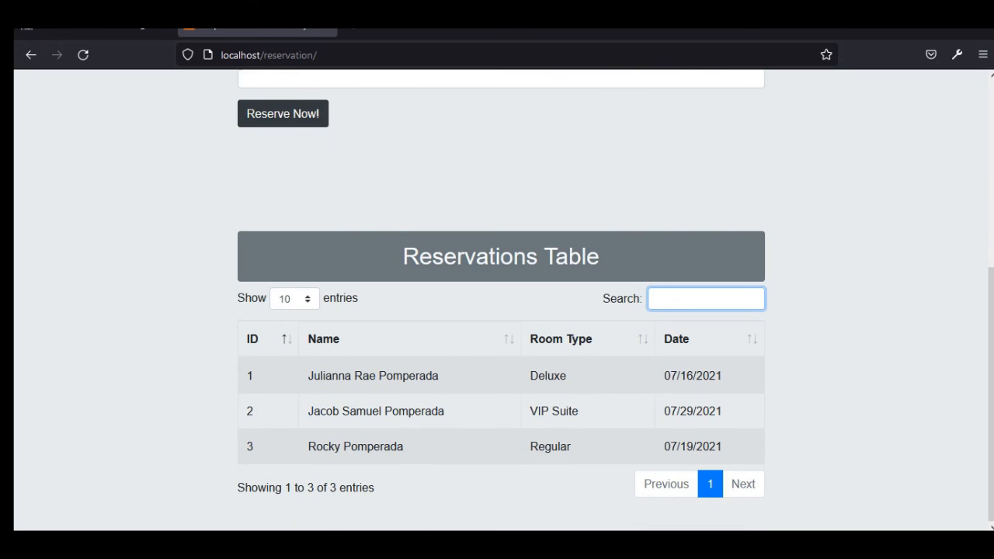
scroll(up, 3)
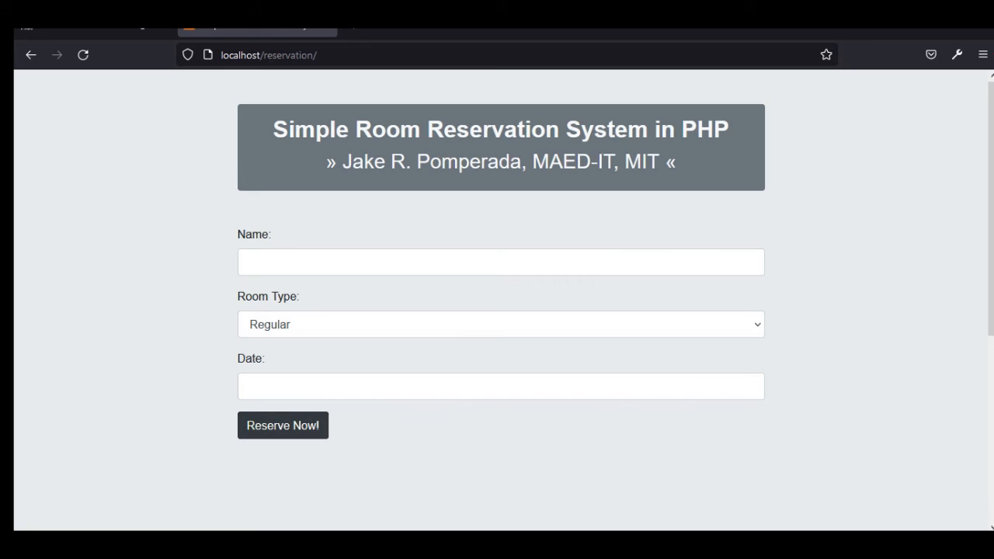
scroll(down, 3)
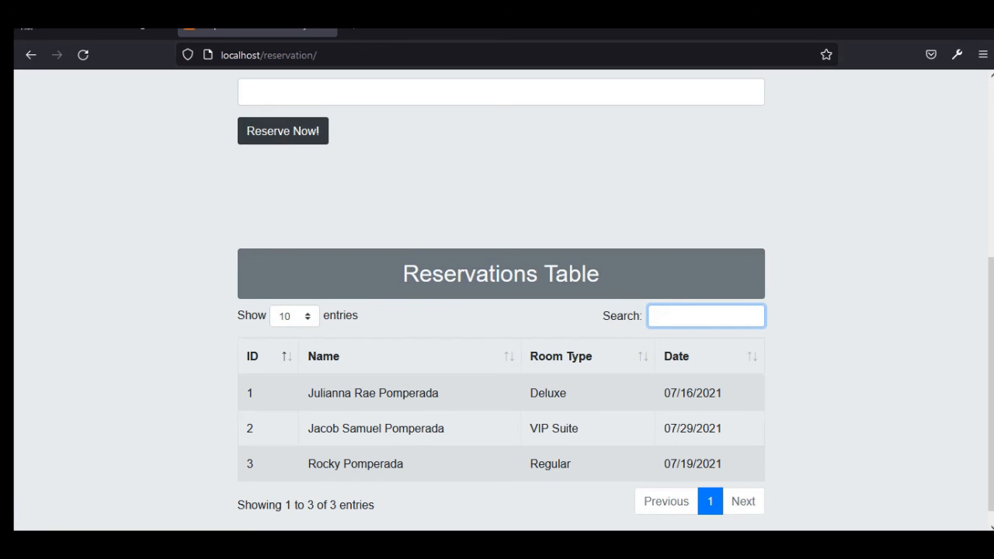
scroll(up, 3)
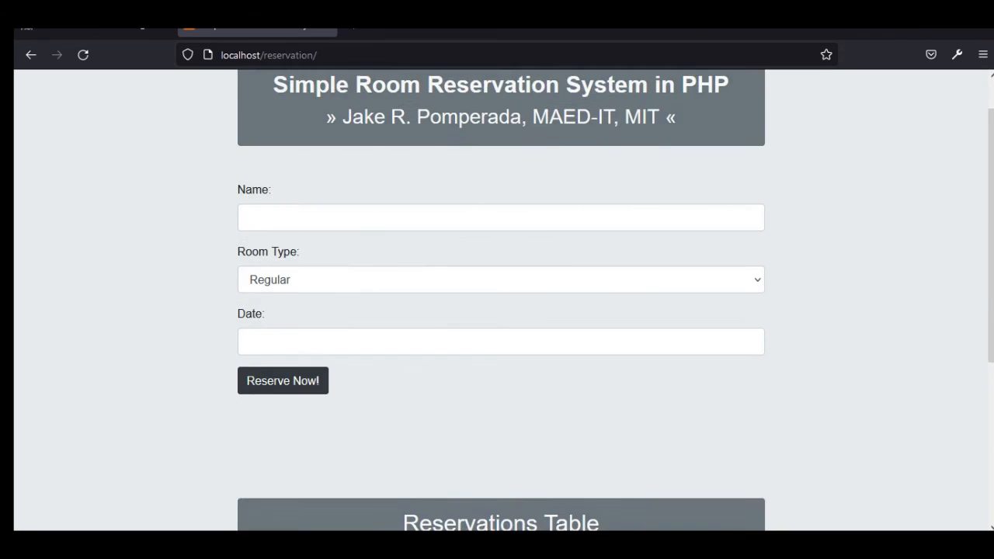
scroll(up, 3)
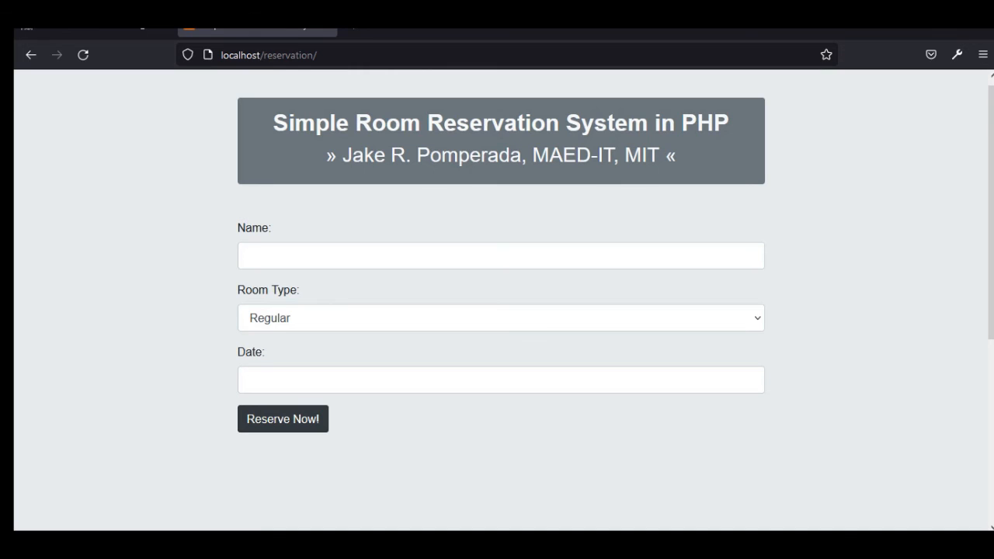